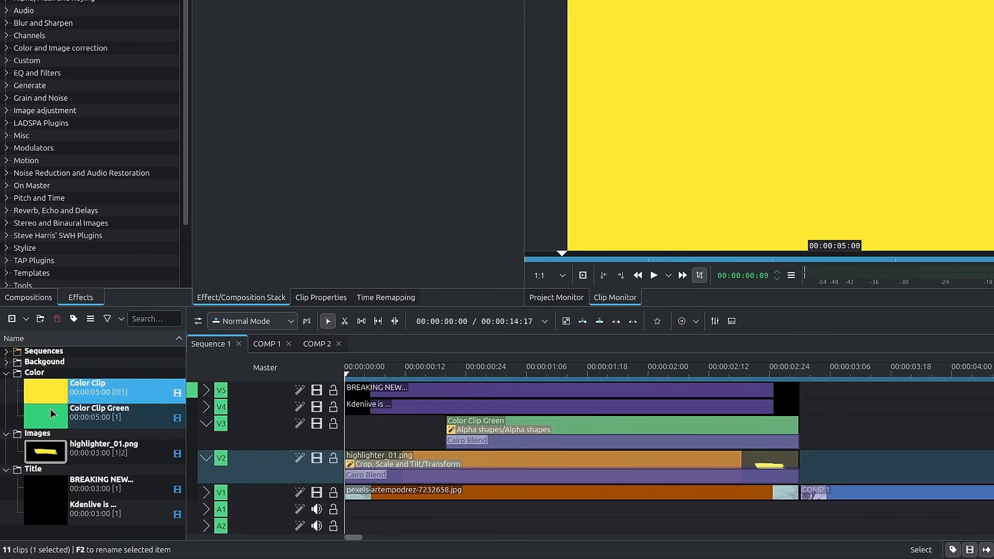
# Step: Delete all effects from the highlighter_01.png clip on V2 via its context menu
pyautogui.click(368, 411)
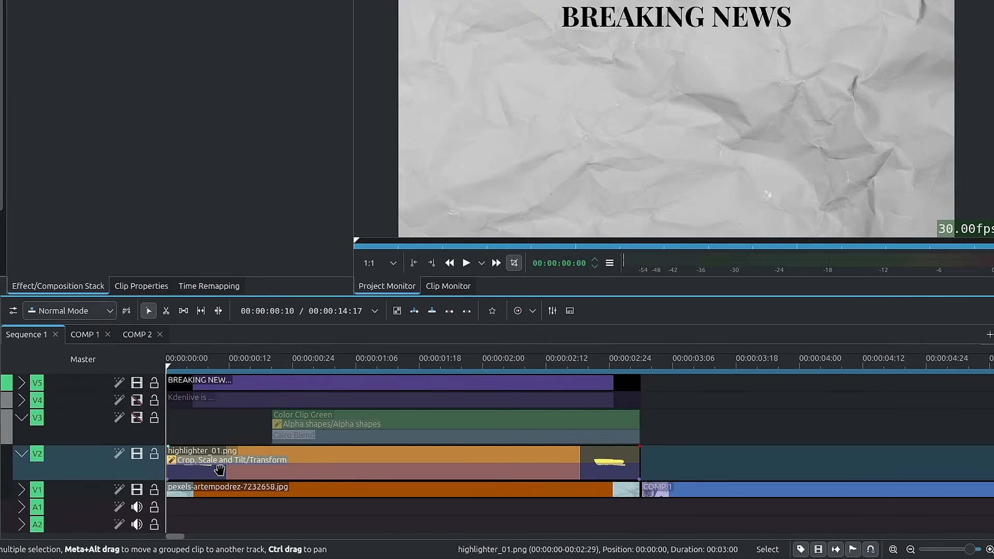
pyautogui.rightClick(219, 469)
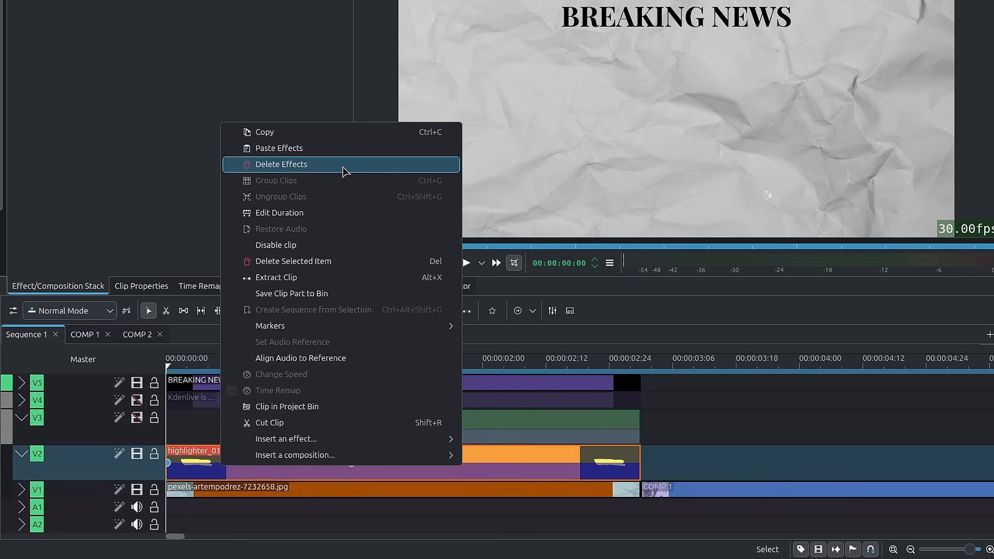
pyautogui.click(281, 165)
pyautogui.write('c')
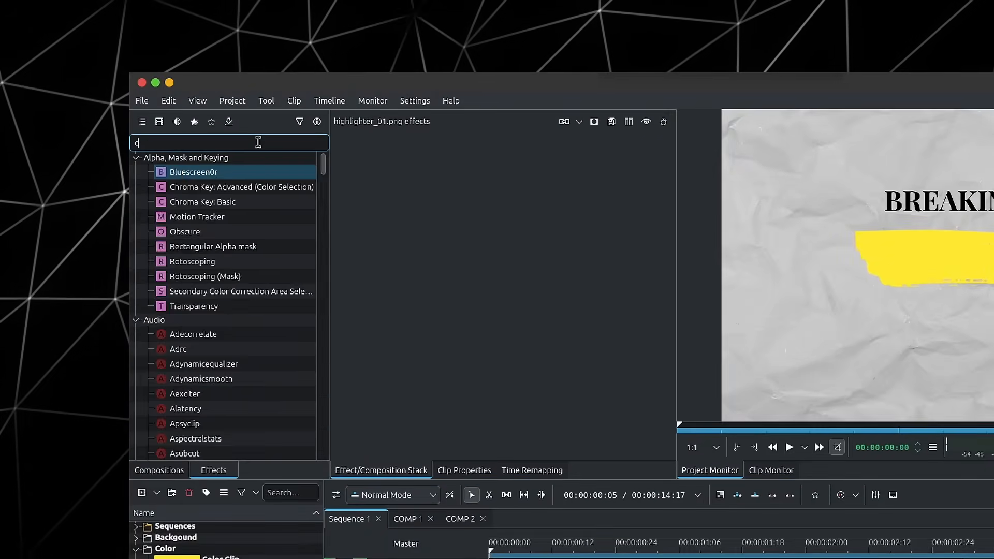
# Step: Add Crop, Scale and Tilt to the highlighter clip with keyframes at 00:00:01:04 and the start
pyautogui.write('rop')
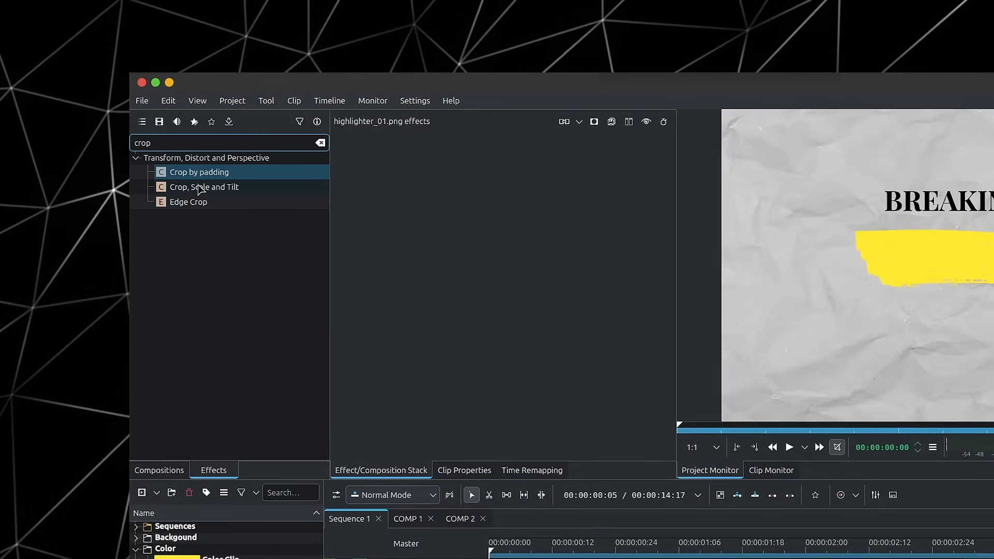
pyautogui.doubleClick(204, 186)
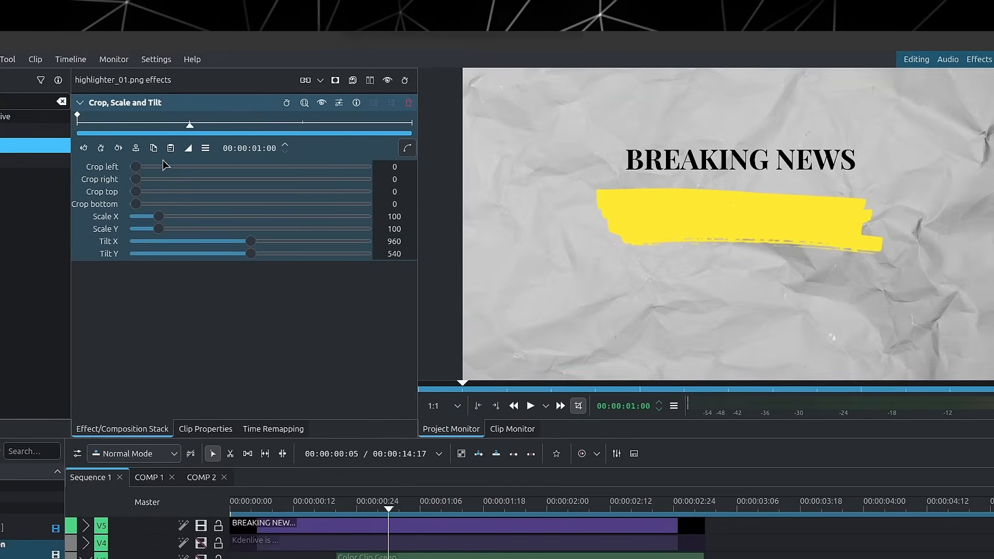
pyautogui.click(118, 148)
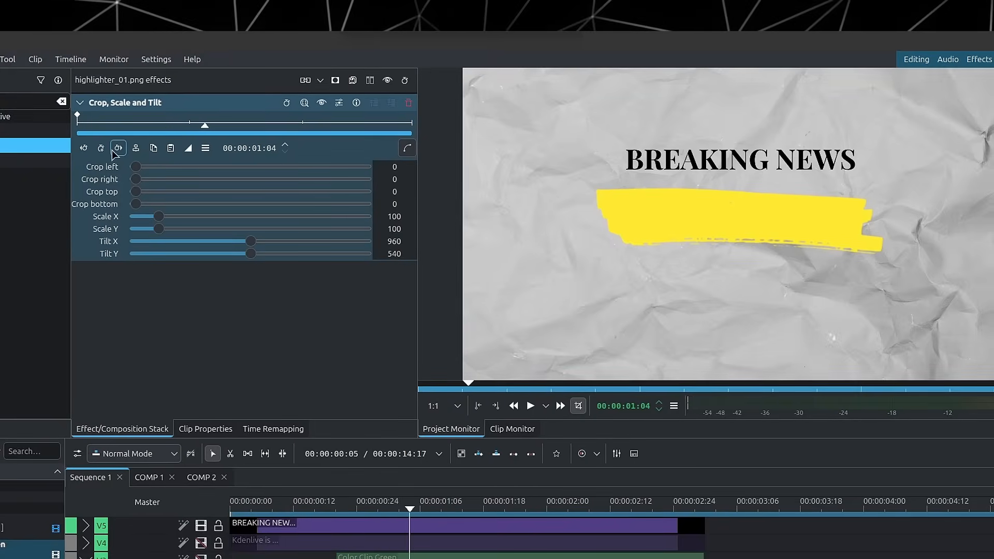
pyautogui.click(100, 148)
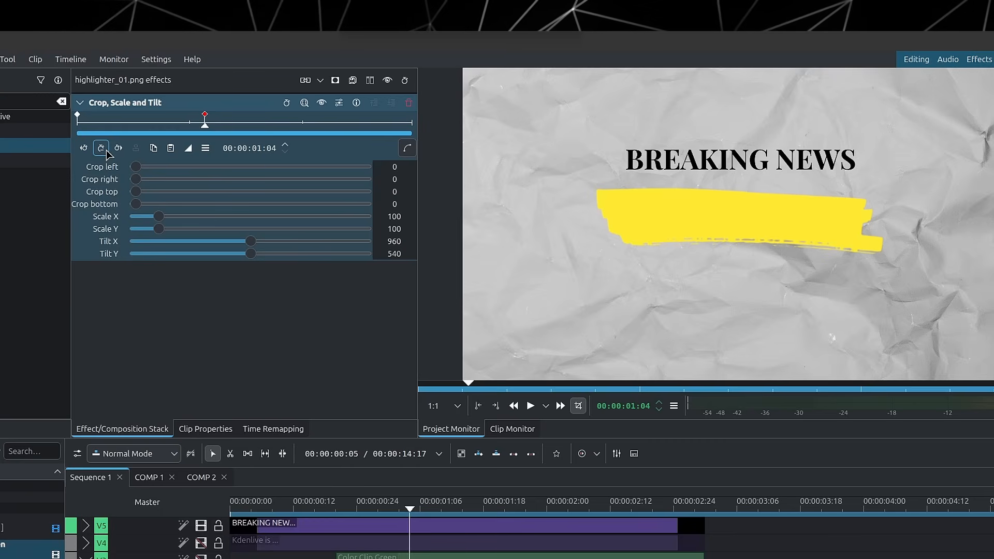
pyautogui.click(100, 148)
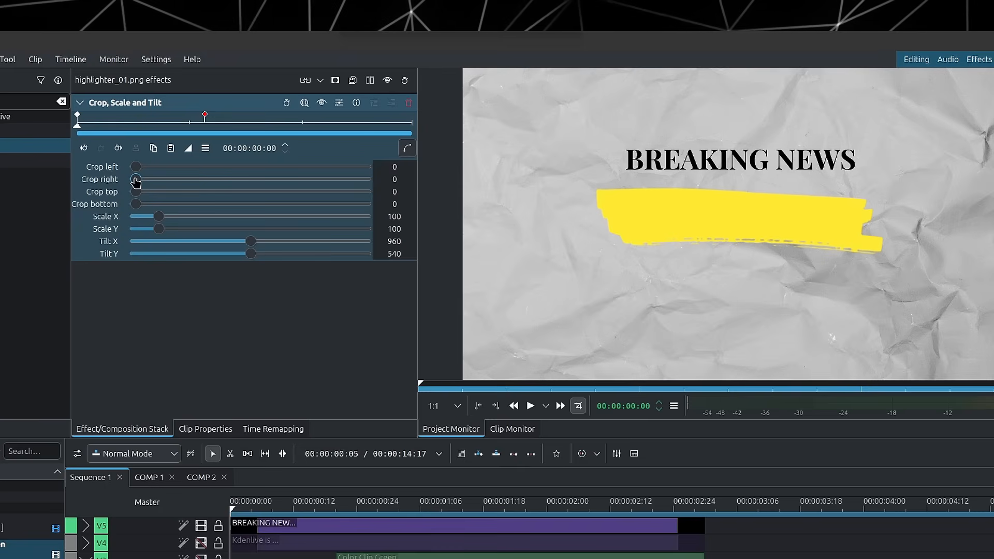
# Step: Crop the stroke fully from the right (1698) at the start keyframe and set the interpolation type
pyautogui.moveTo(135, 179); pyautogui.dragTo(257, 179)
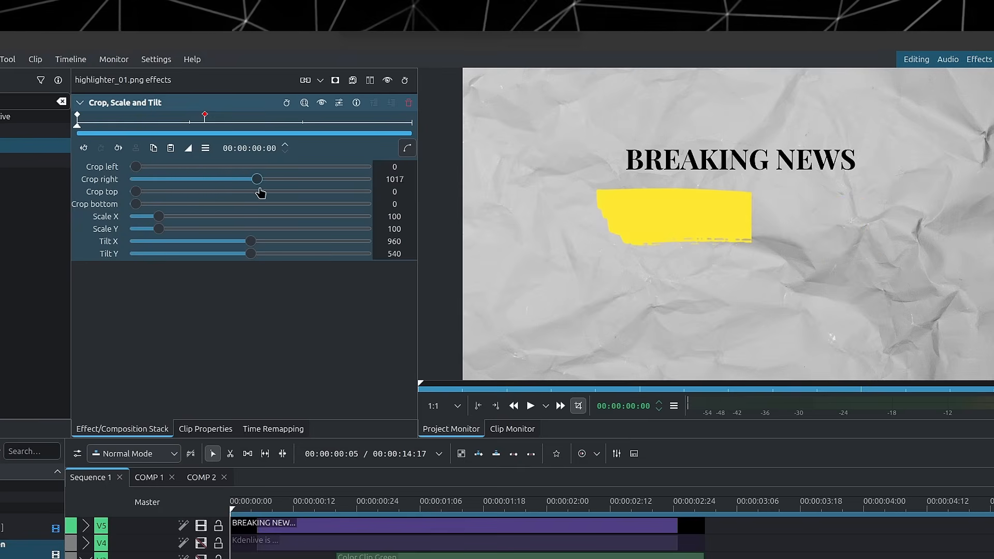
pyautogui.moveTo(257, 179); pyautogui.dragTo(338, 179)
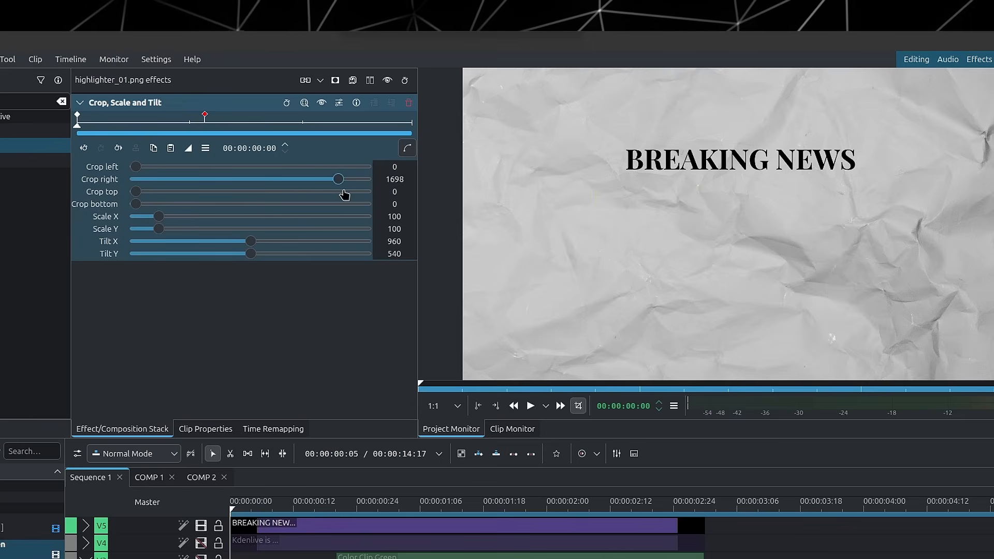
pyautogui.click(188, 148)
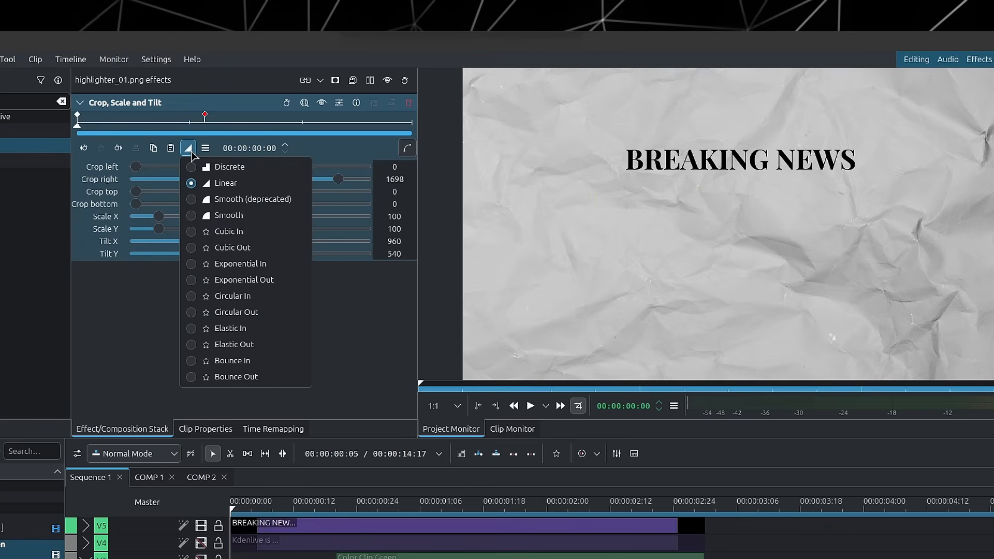
pyautogui.click(188, 148)
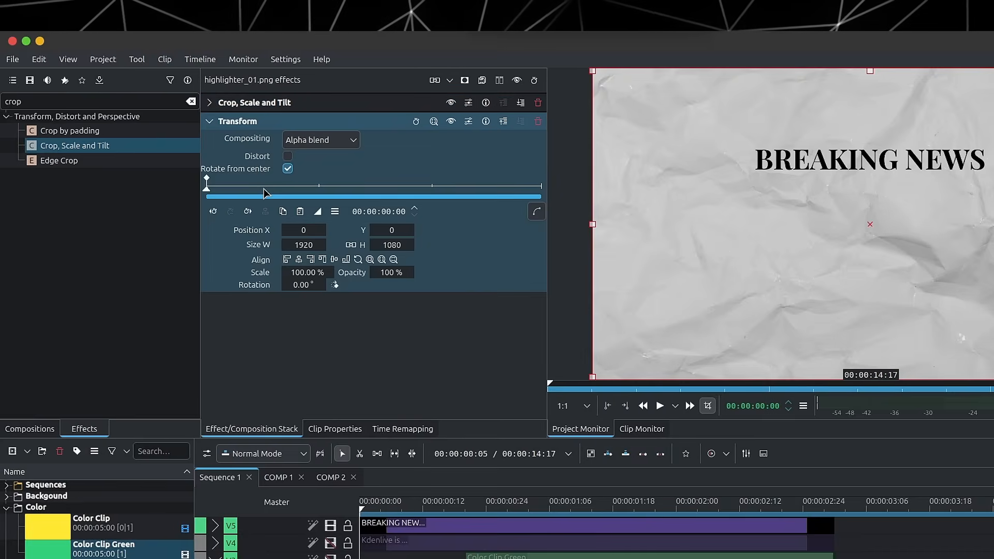
pyautogui.moveTo(251, 165)
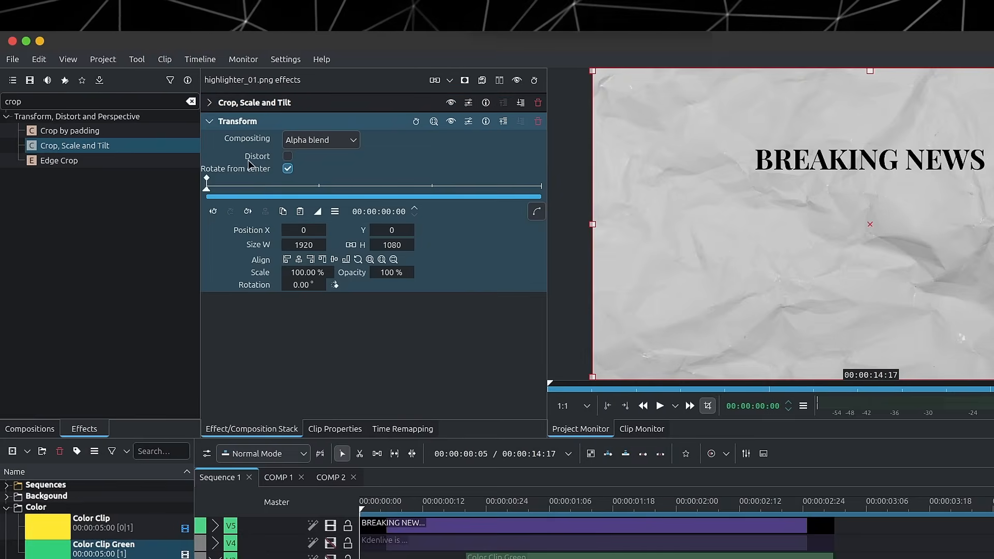
# Step: Enable Distort in Transform, hide Crop to resize the stroke to 1651×663 at X 137, then re-enable Crop
pyautogui.click(286, 157)
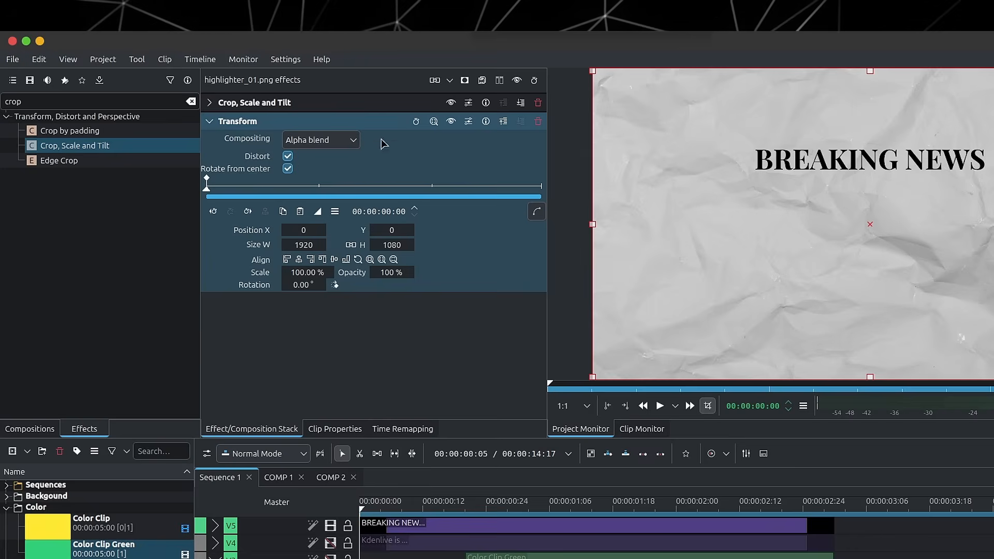
pyautogui.click(450, 102)
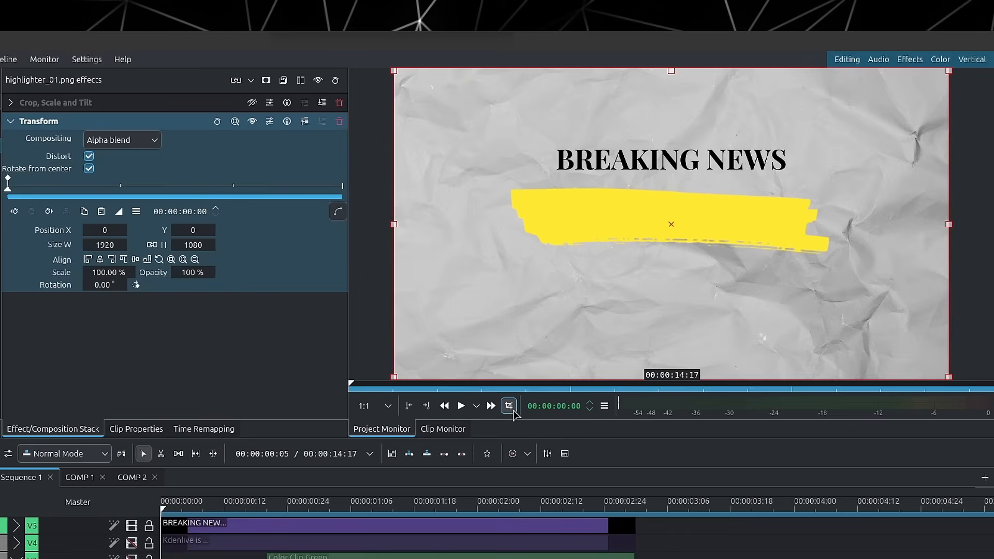
pyautogui.moveTo(509, 405)
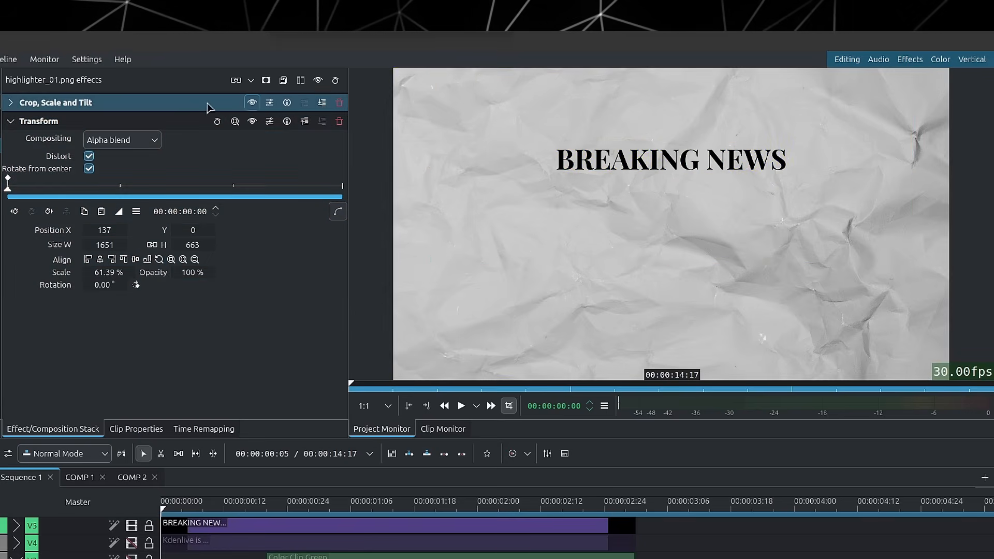
pyautogui.click(11, 121)
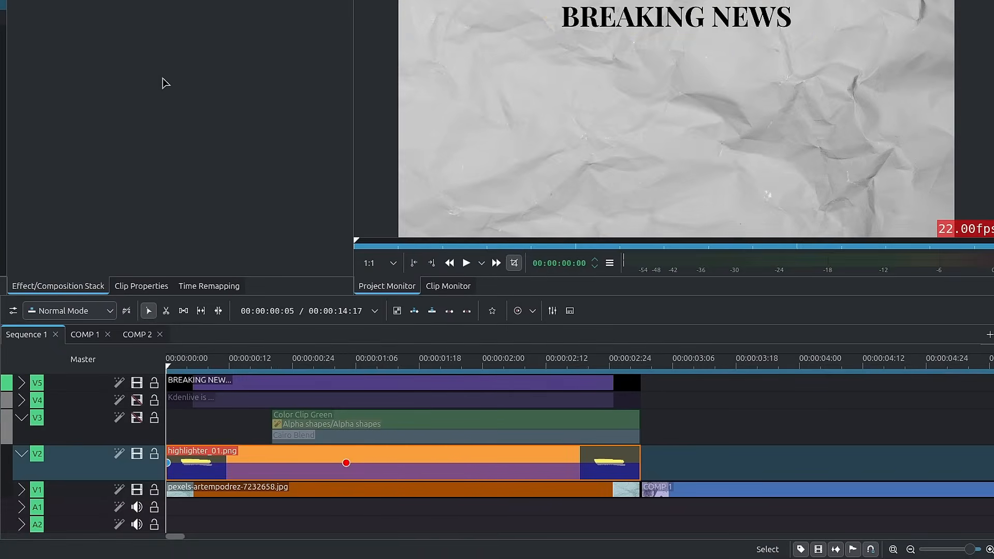
# Step: Change the highlighter's Wipe composition to Cairo Blend in Multiply mode and review its composition track
pyautogui.click(311, 359)
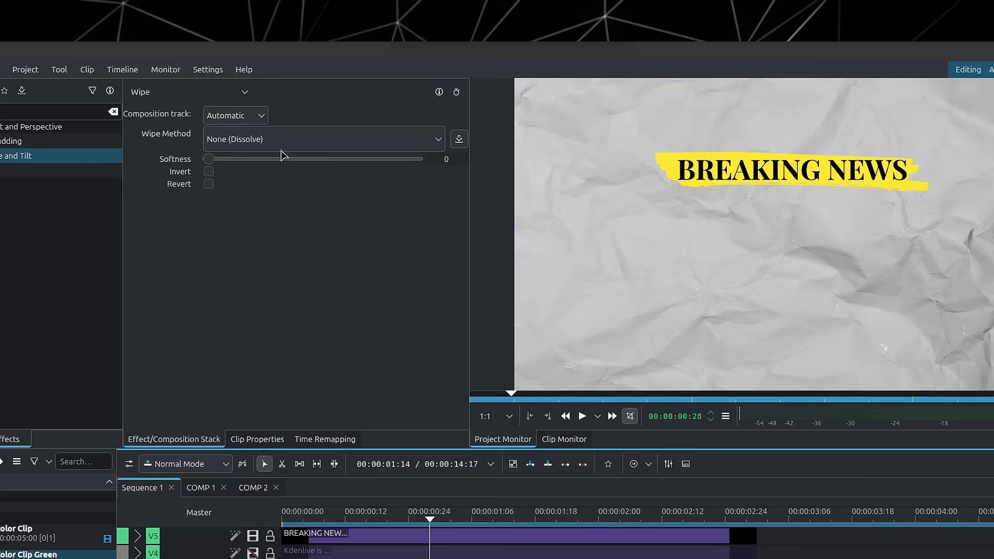
pyautogui.click(188, 91)
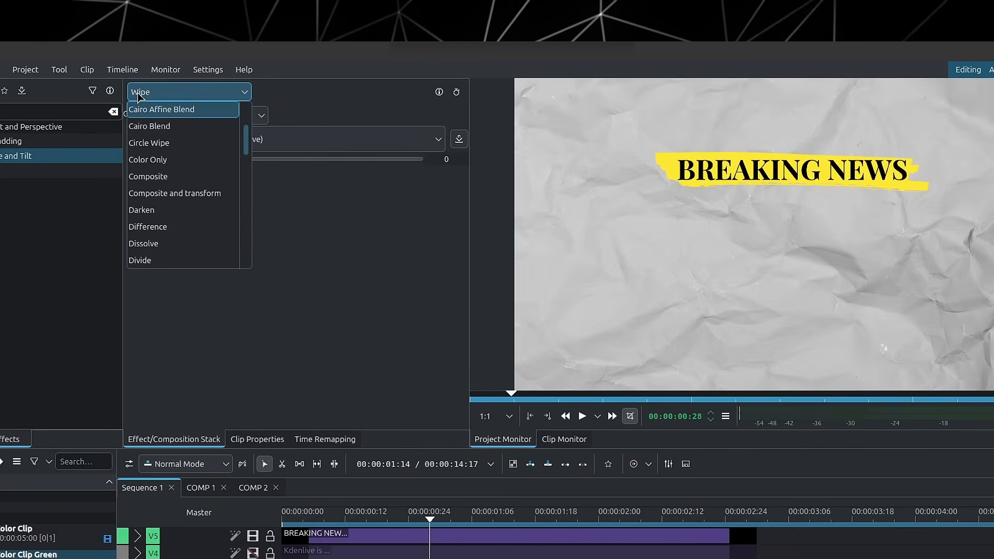
pyautogui.click(150, 126)
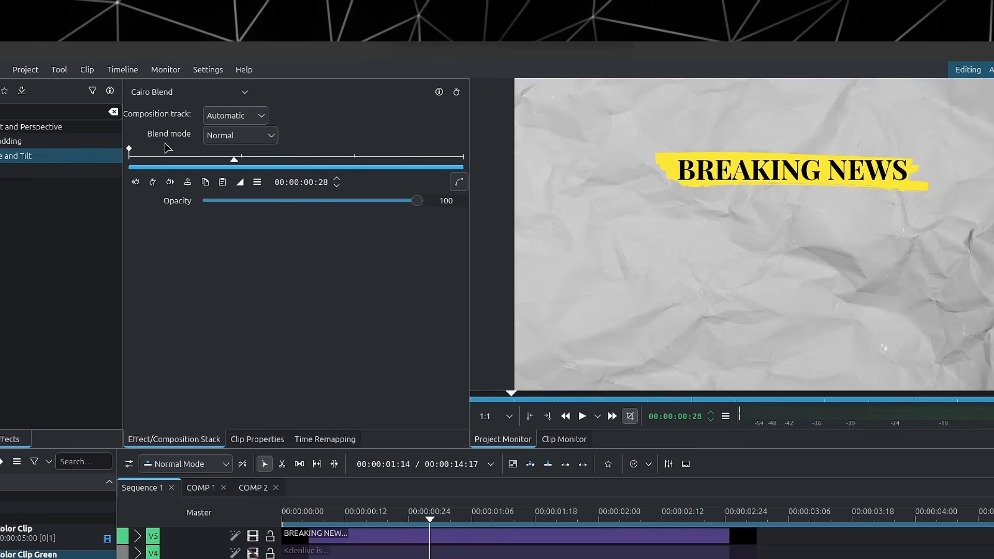
pyautogui.click(239, 135)
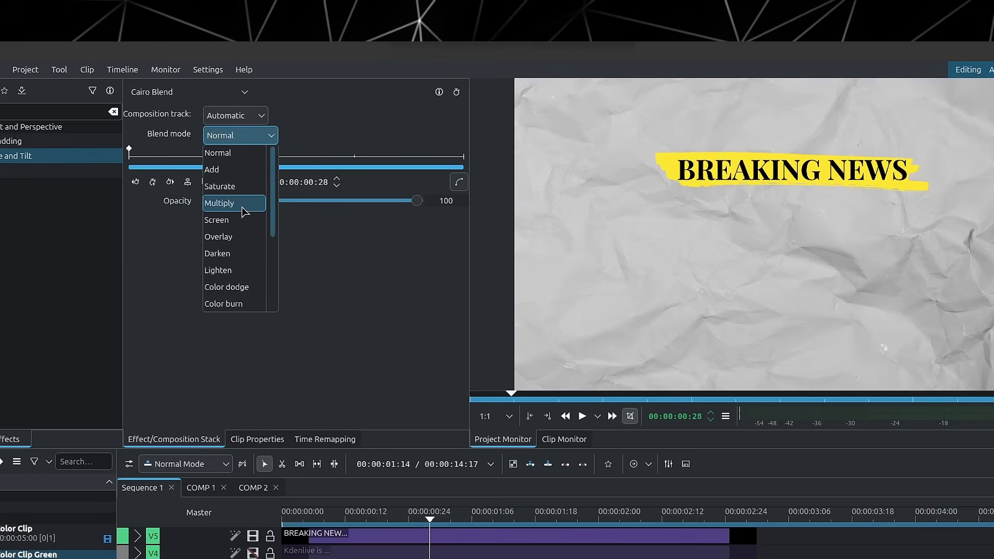
pyautogui.click(219, 203)
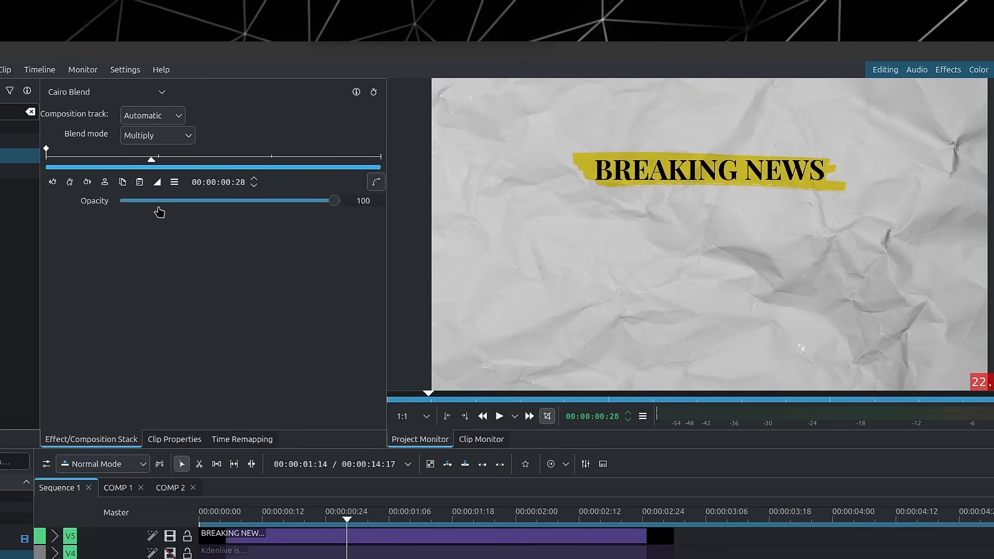
pyautogui.moveTo(116, 126)
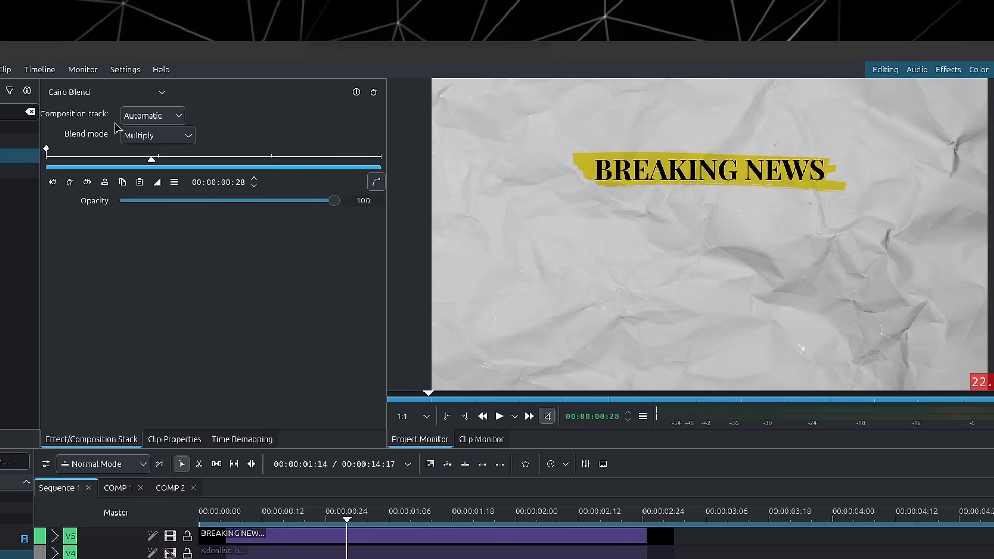
pyautogui.click(151, 115)
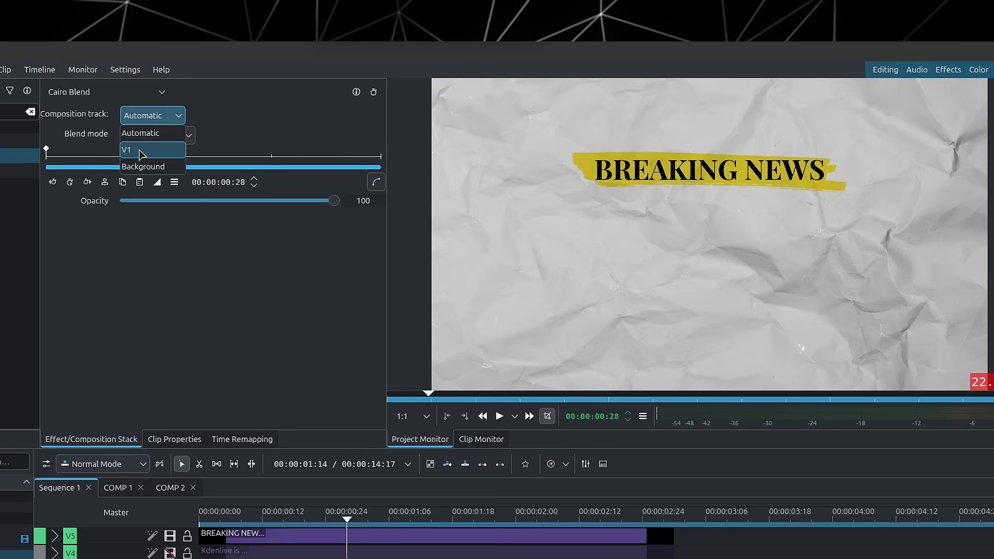
pyautogui.moveTo(152, 134)
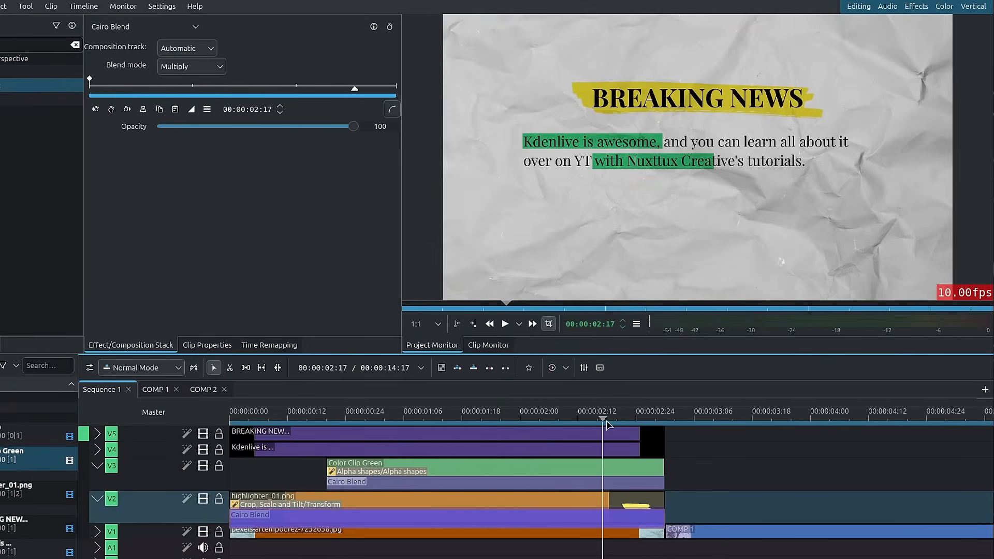
# Step: Toggle the green colour clip's Alpha shapes effects and expand the first Alpha shapes rectangle's settings
pyautogui.click(336, 411)
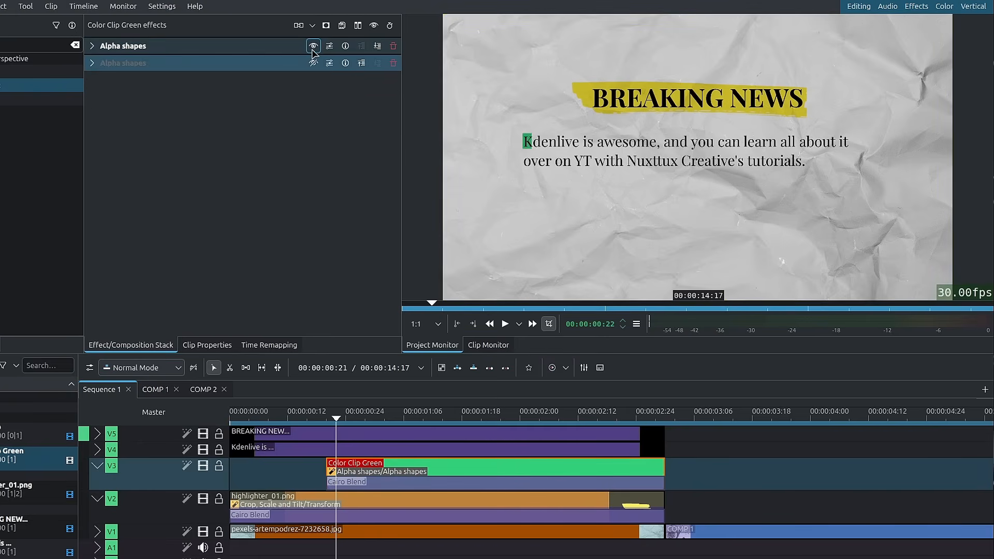
pyautogui.click(312, 45)
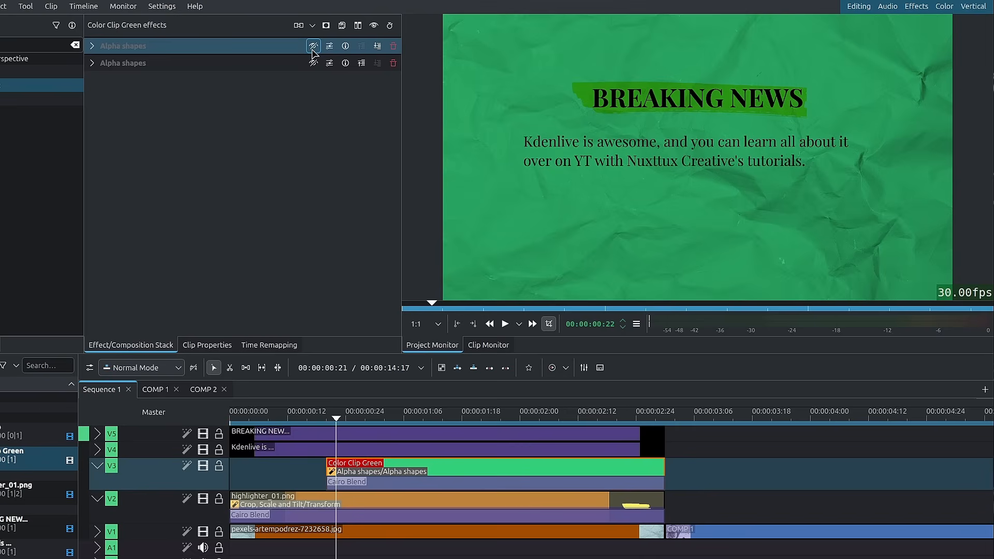
pyautogui.click(312, 44)
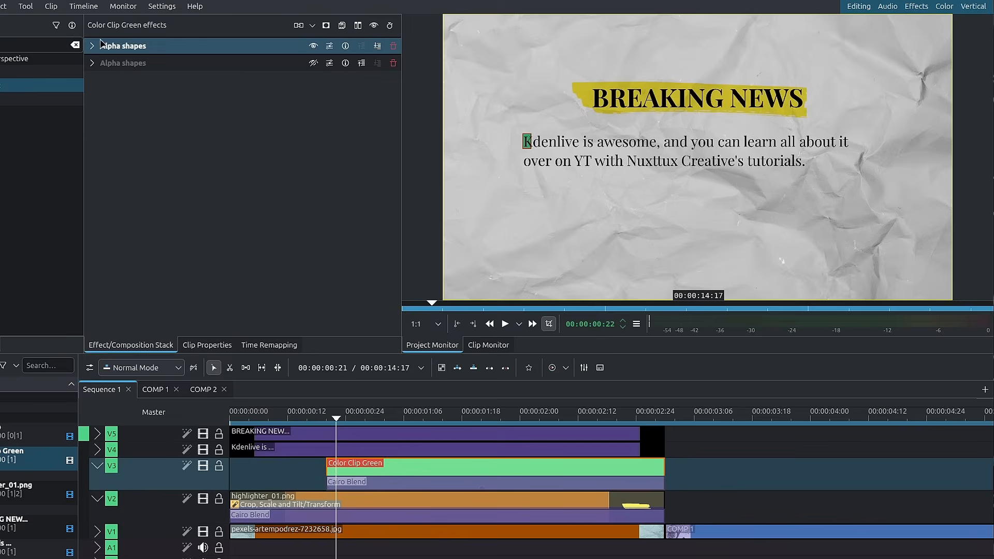
pyautogui.click(92, 45)
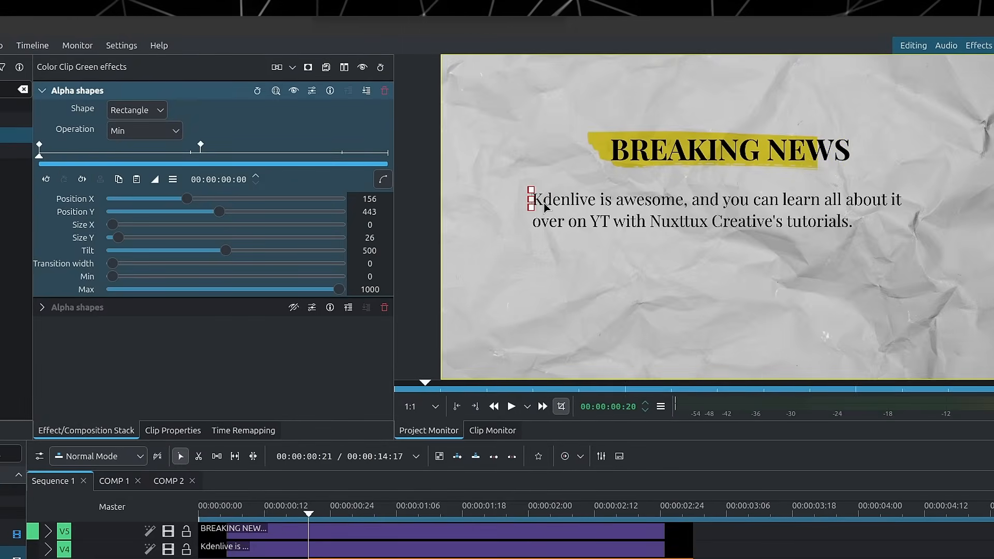
pyautogui.moveTo(557, 219)
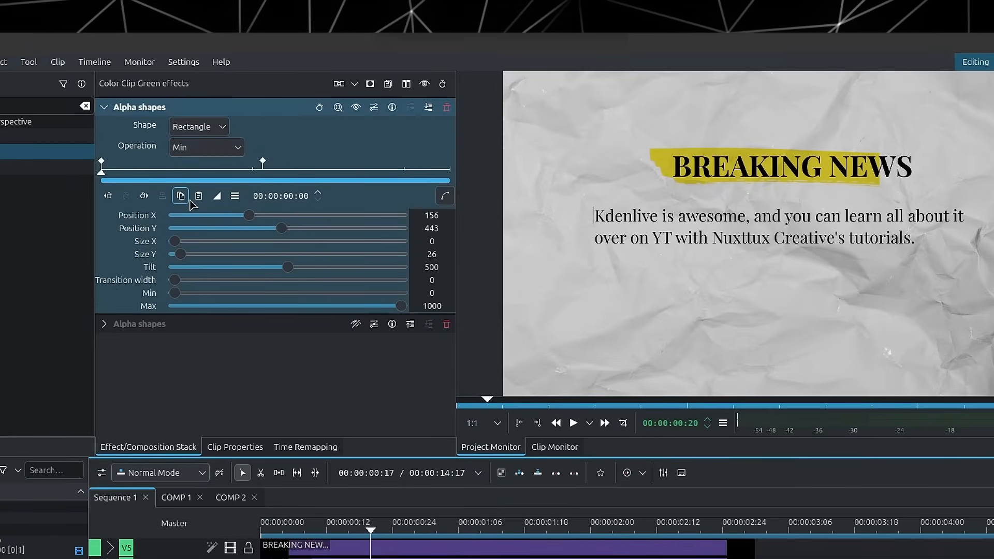
pyautogui.click(103, 107)
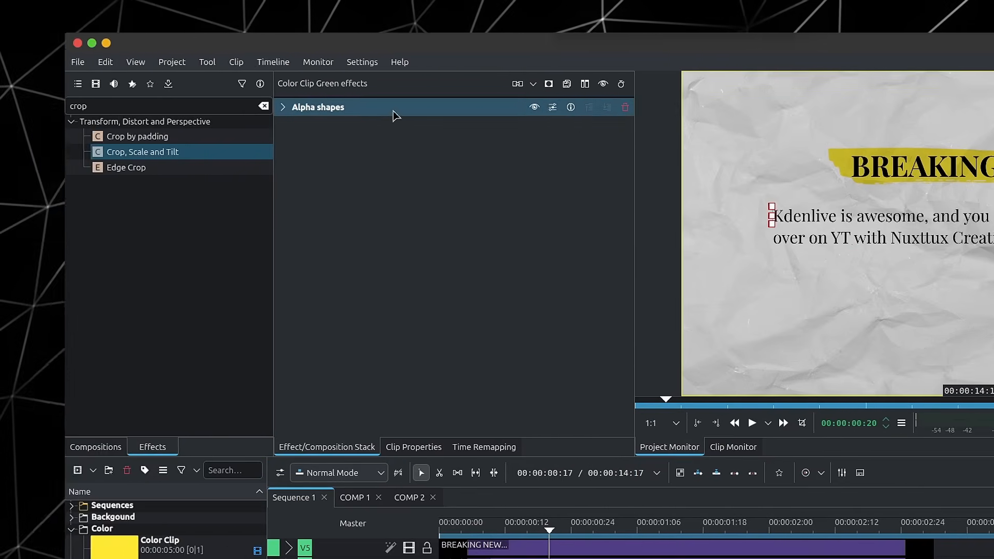
# Step: Add a second Alpha shapes rectangle set to Add, positioned over "with Nuxttux Creative's tutorials"
pyautogui.write('shape')
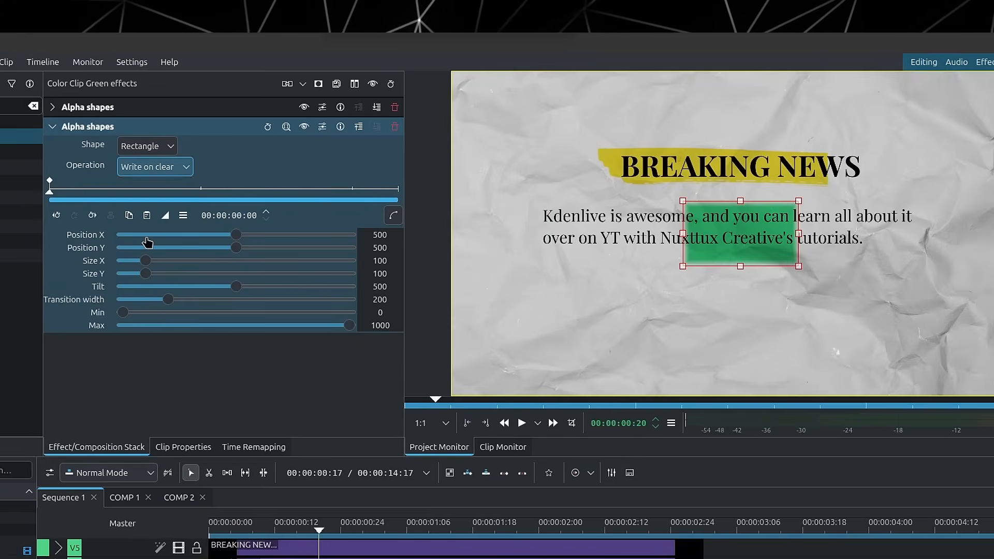
pyautogui.click(154, 166)
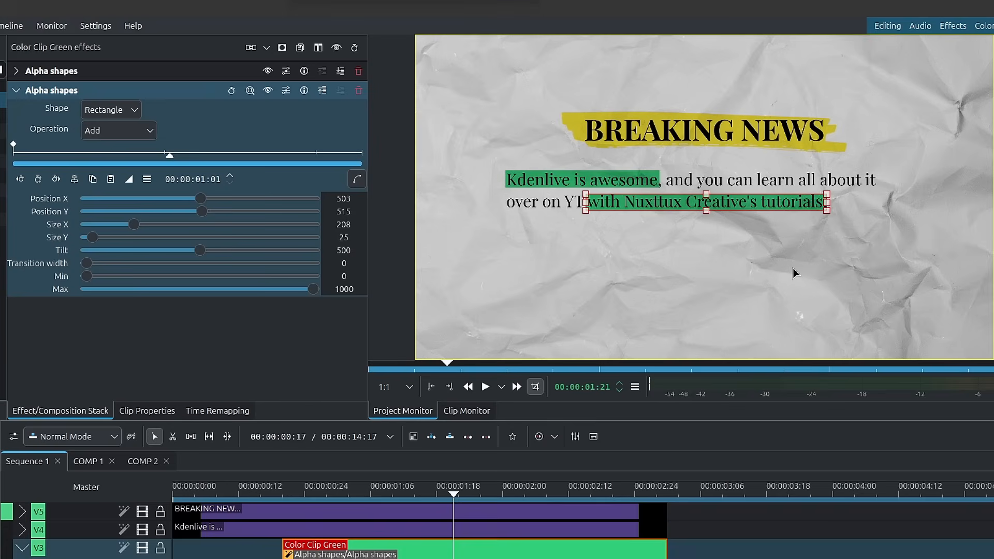
# Step: Keyframe the second Alpha shapes rectangle from zero size at the start to full width at the end
pyautogui.click(38, 179)
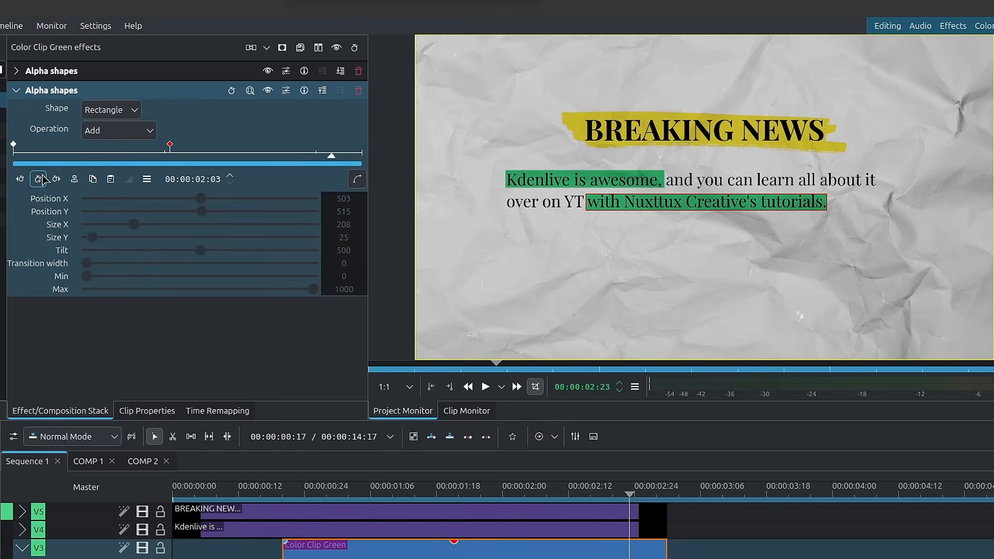
pyautogui.click(56, 179)
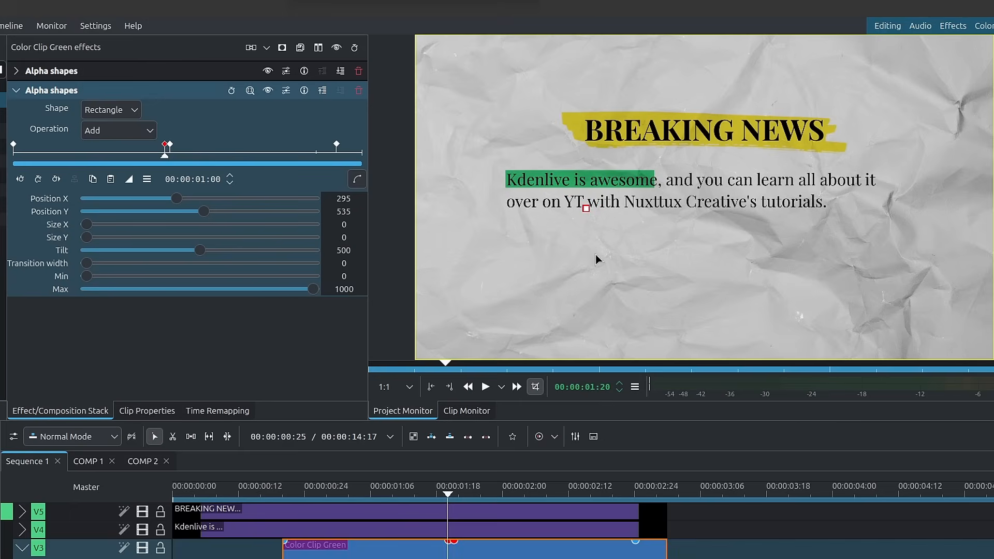
pyautogui.moveTo(162, 155)
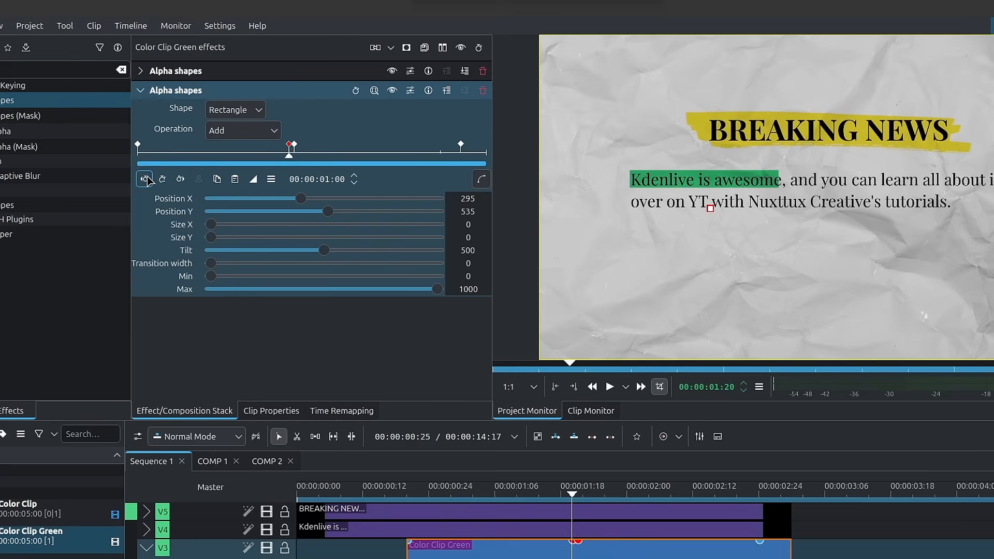
pyautogui.click(144, 179)
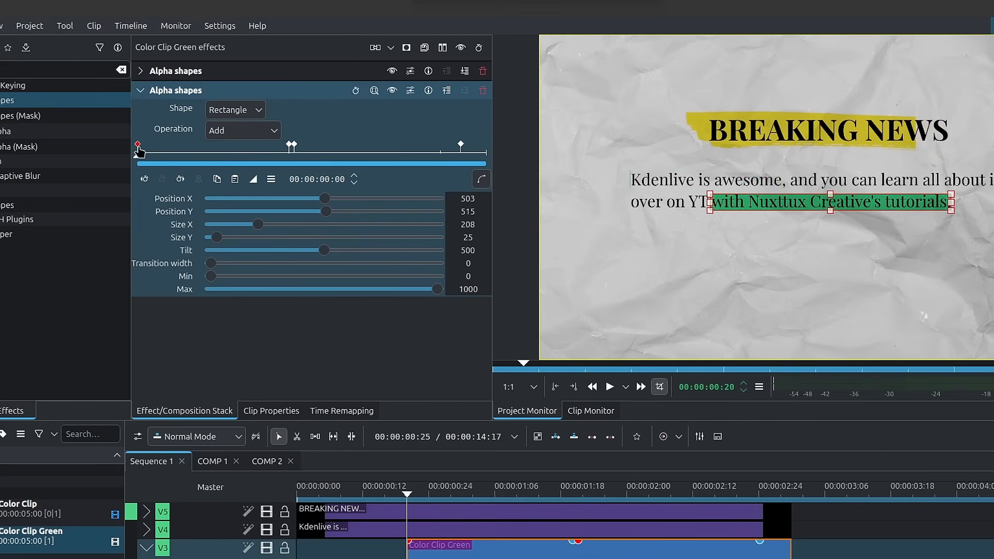
pyautogui.click(235, 179)
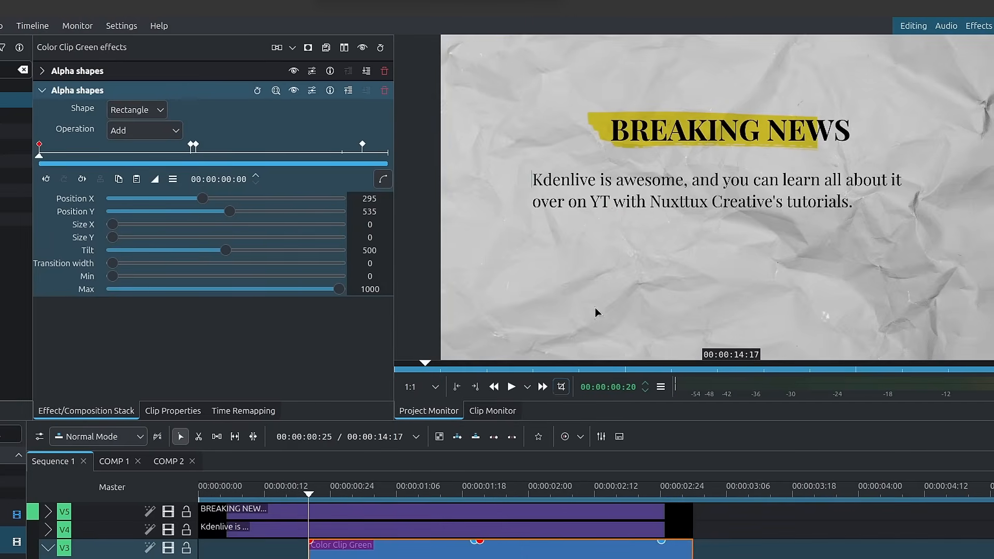
pyautogui.moveTo(615, 215)
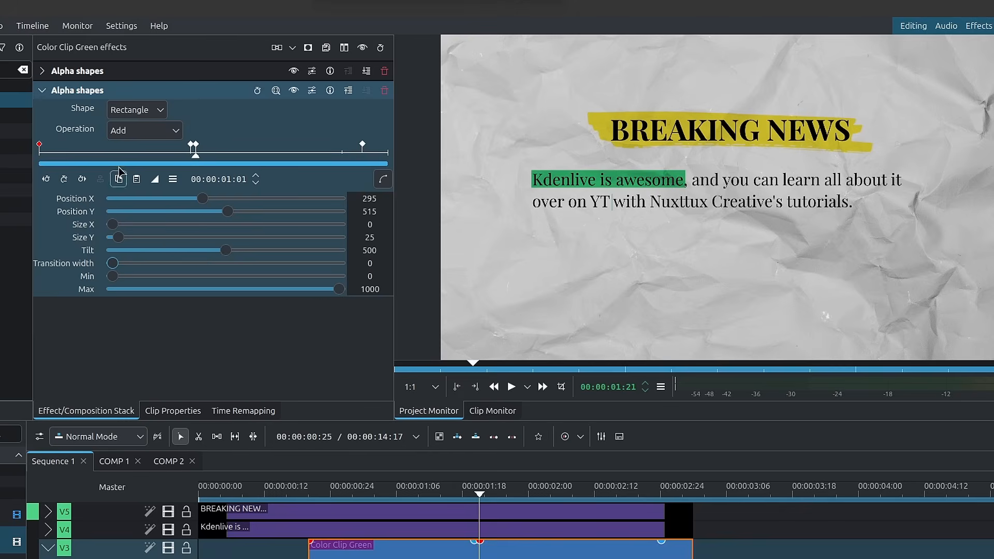
pyautogui.moveTo(199, 162)
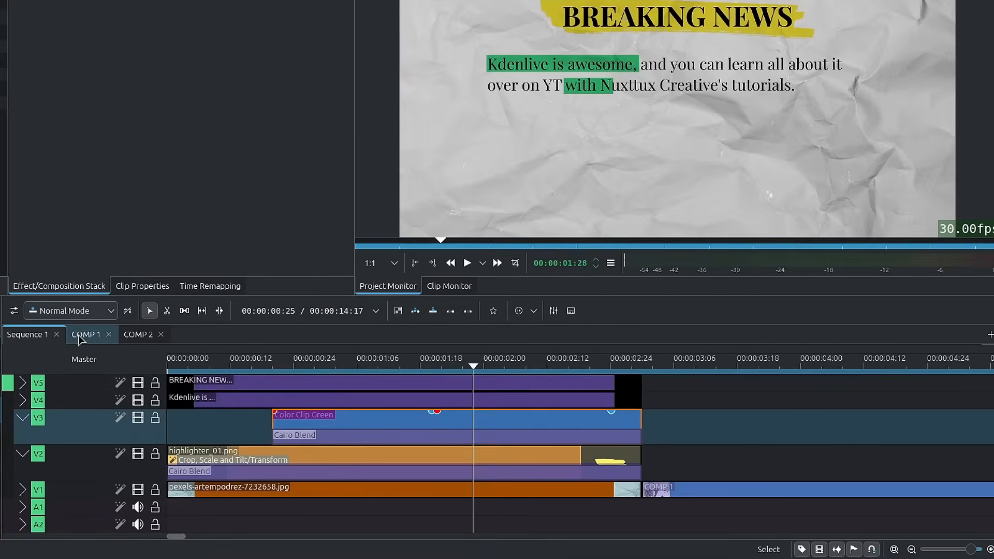
# Step: Switch to COMP 1 and select the highlighter_01.png clip to show its effect stack
pyautogui.click(86, 334)
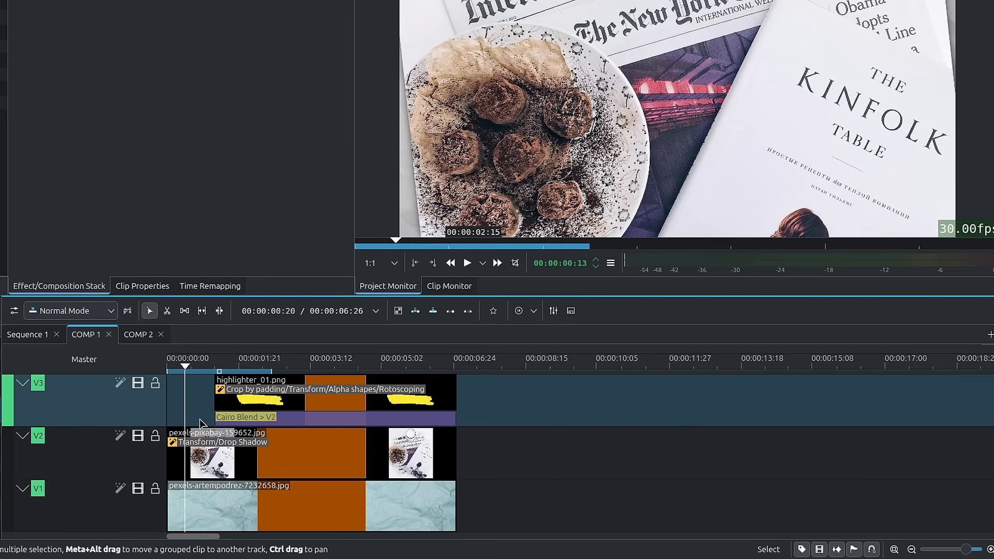
pyautogui.click(211, 452)
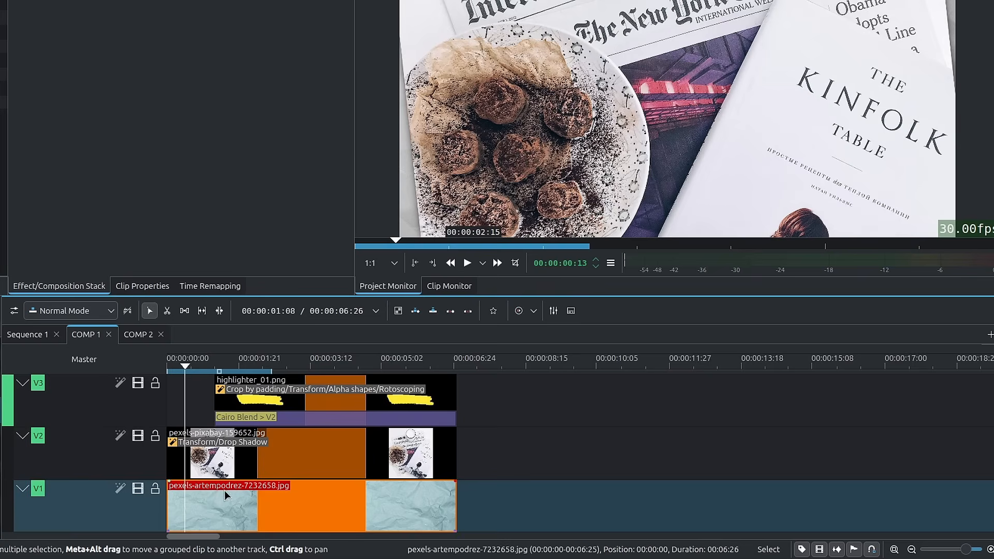
pyautogui.click(215, 437)
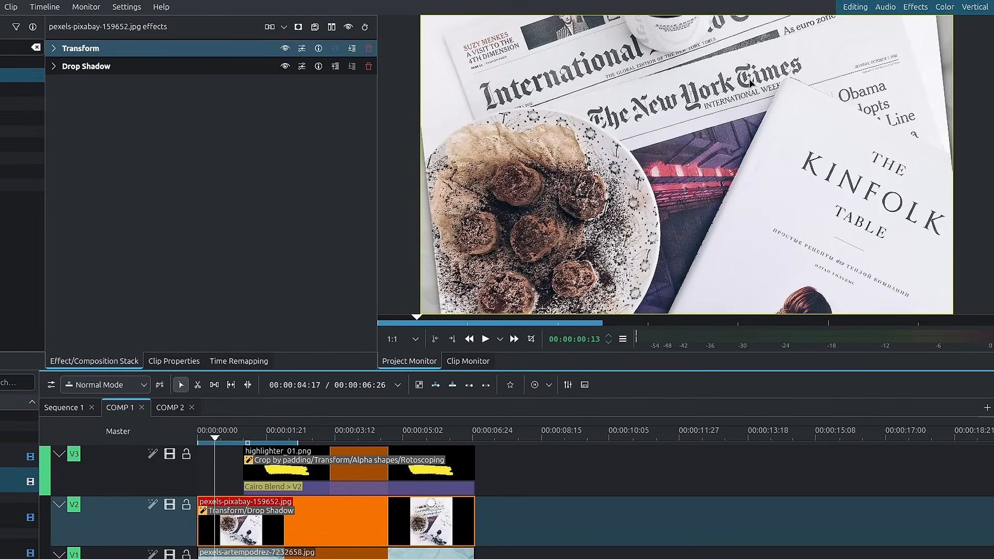
pyautogui.moveTo(294, 417)
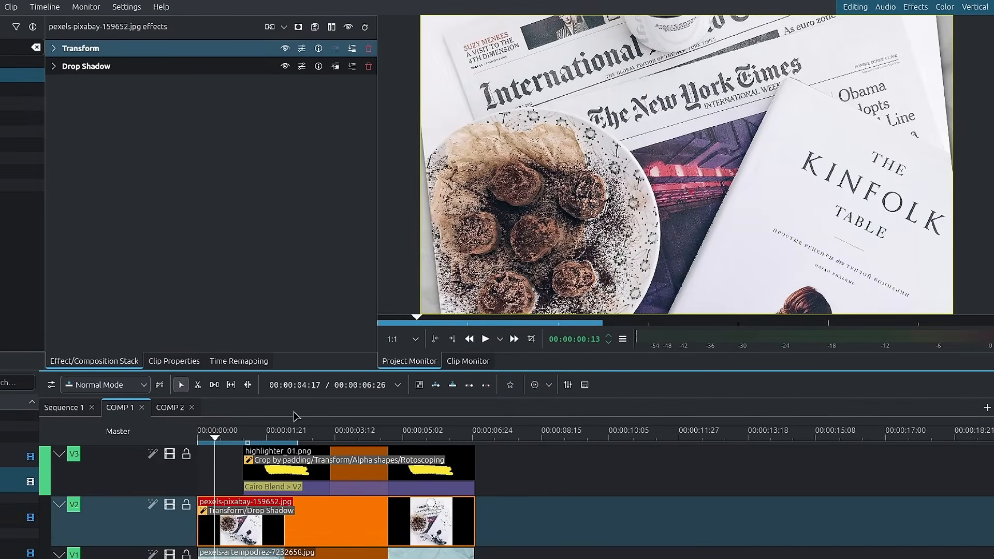
pyautogui.click(286, 463)
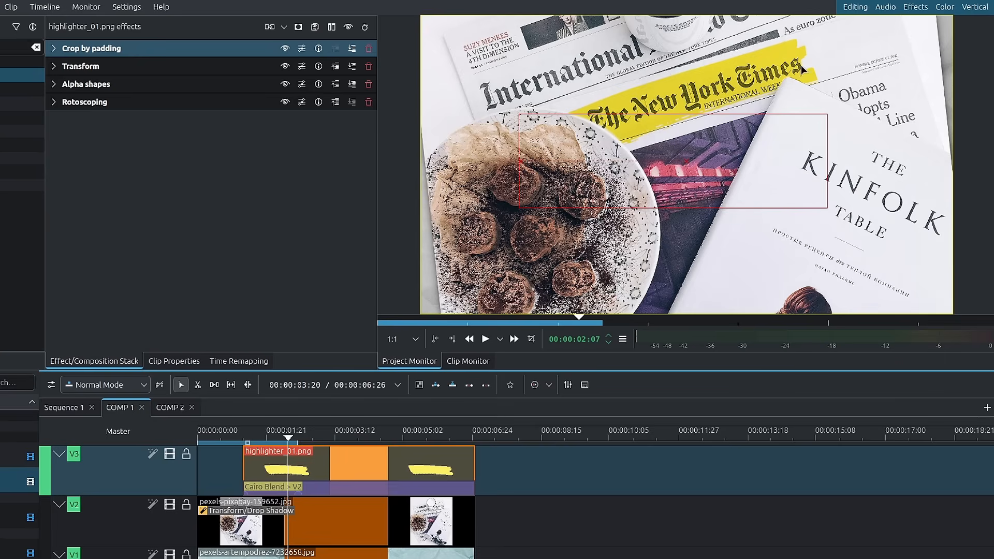
pyautogui.moveTo(149, 111)
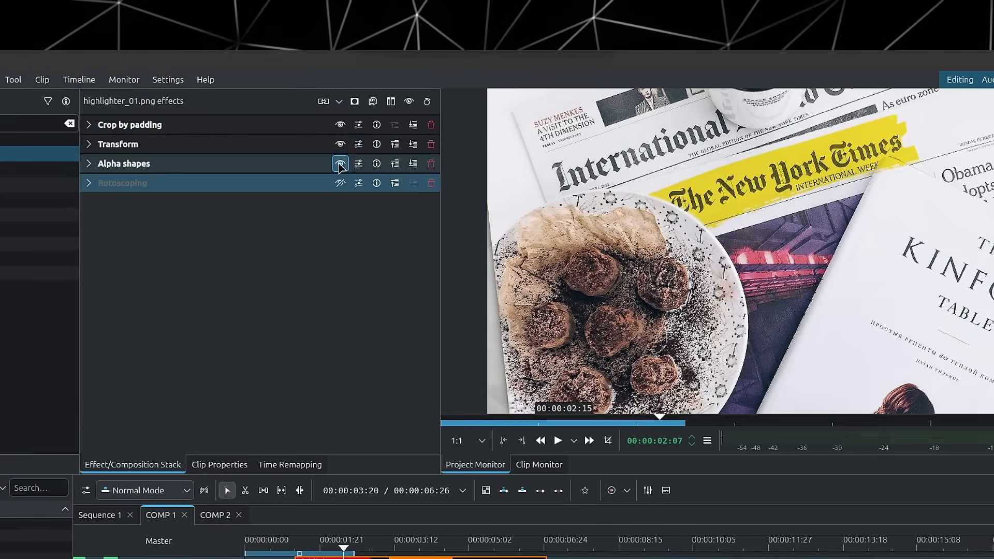
# Step: Re-enable Transform and Alpha shapes on the highlighter clip and collapse the Alpha shapes settings
pyautogui.click(89, 124)
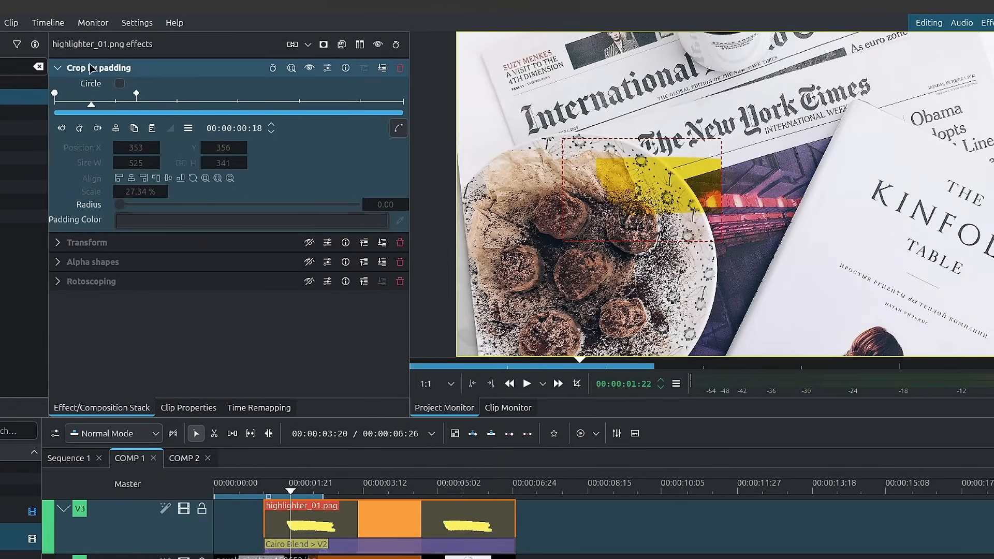
pyautogui.click(57, 68)
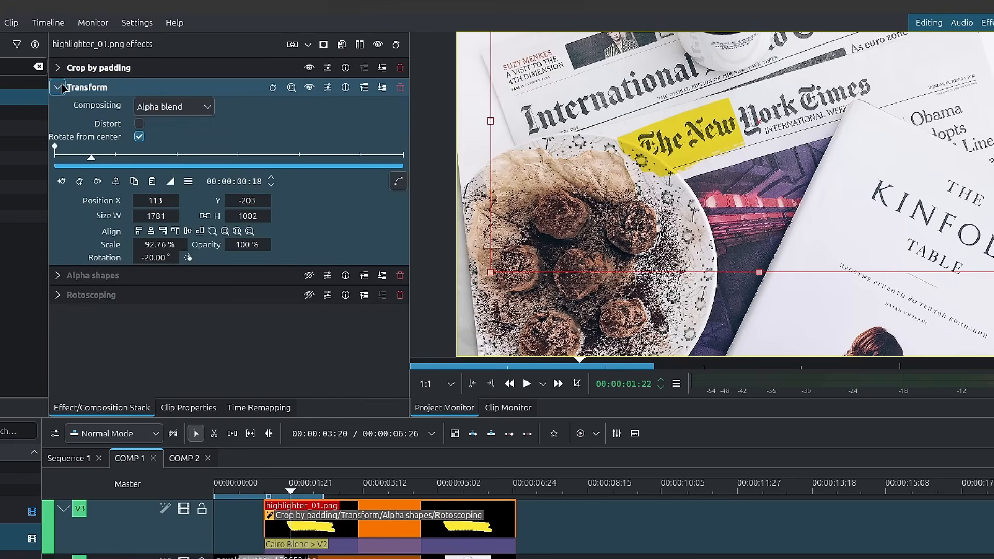
pyautogui.click(57, 87)
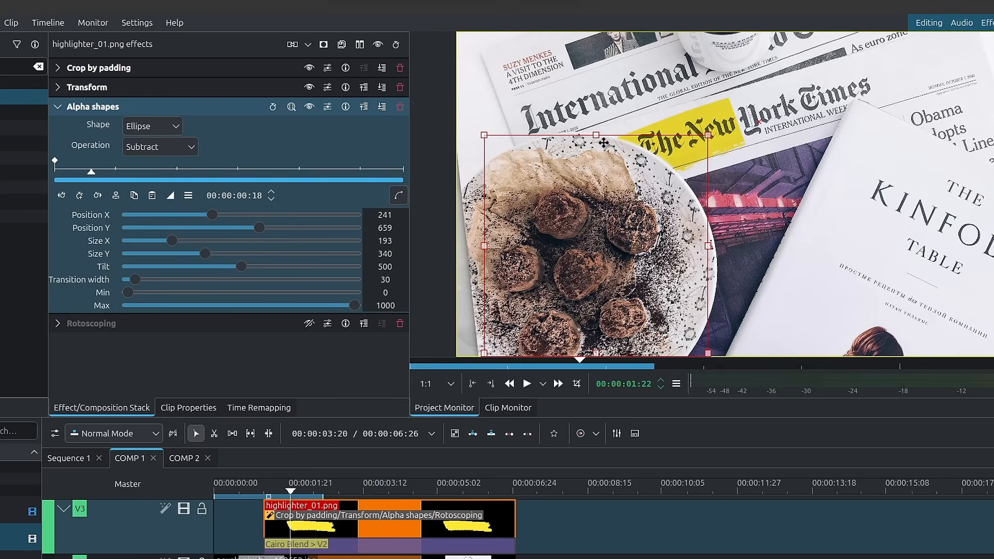
pyautogui.moveTo(647, 154)
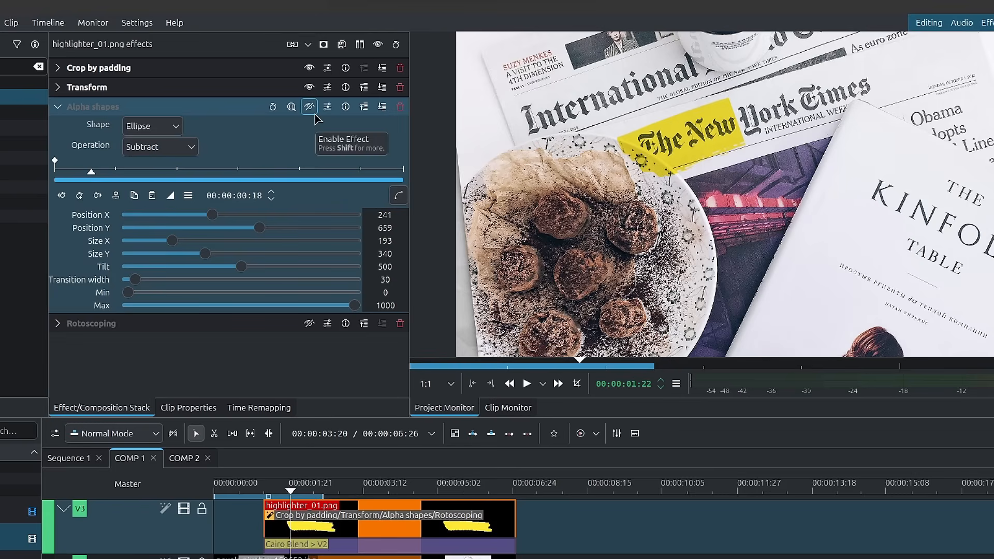
pyautogui.click(309, 107)
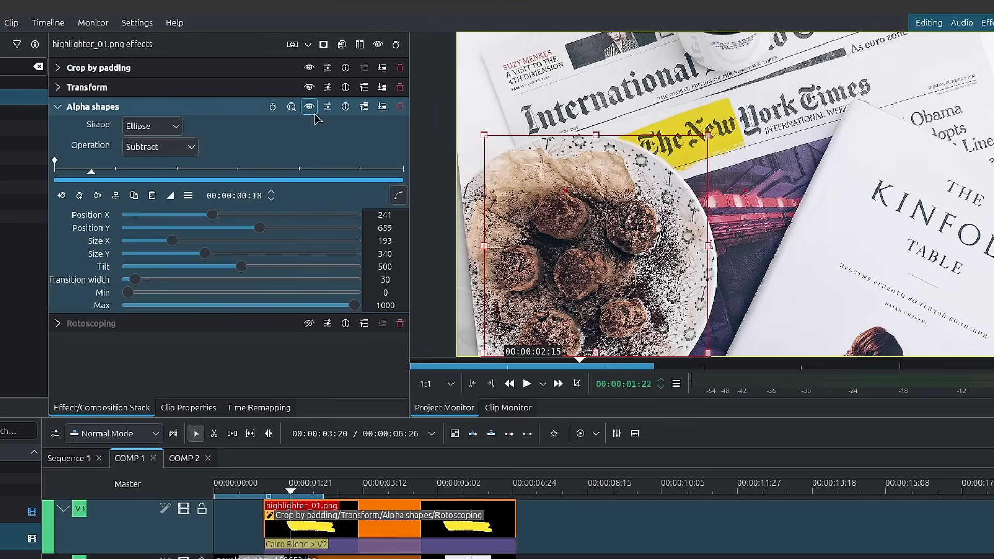
pyautogui.click(57, 106)
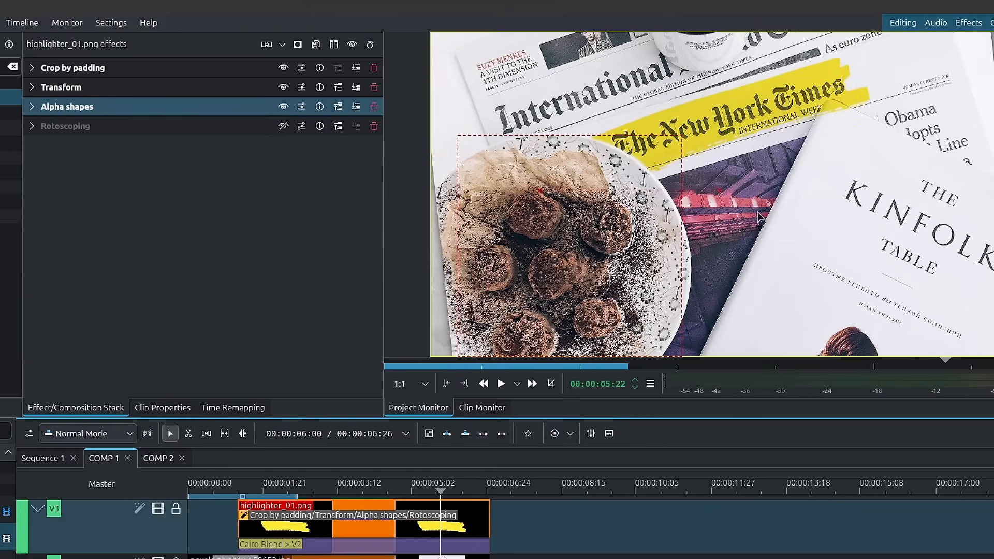
pyautogui.moveTo(397, 111)
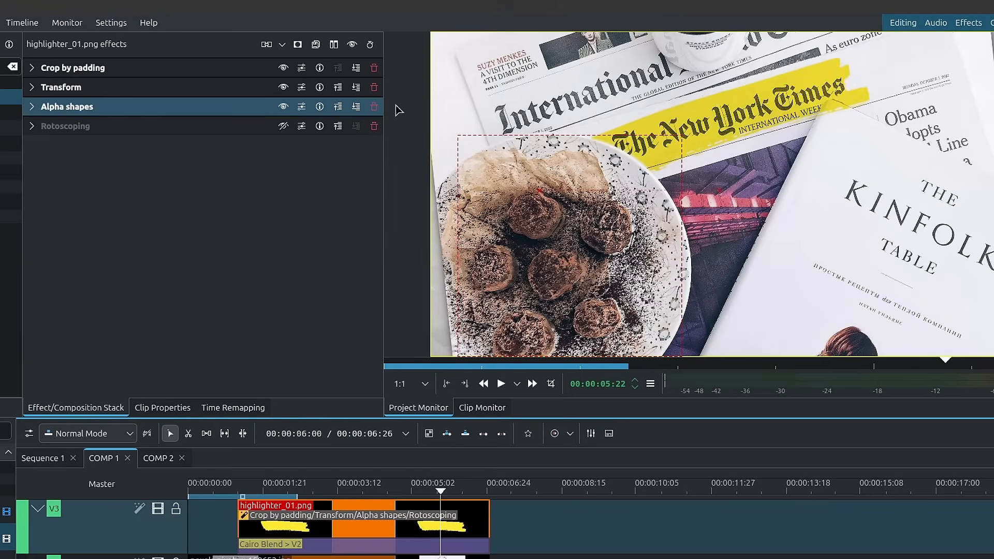
pyautogui.moveTo(282, 125)
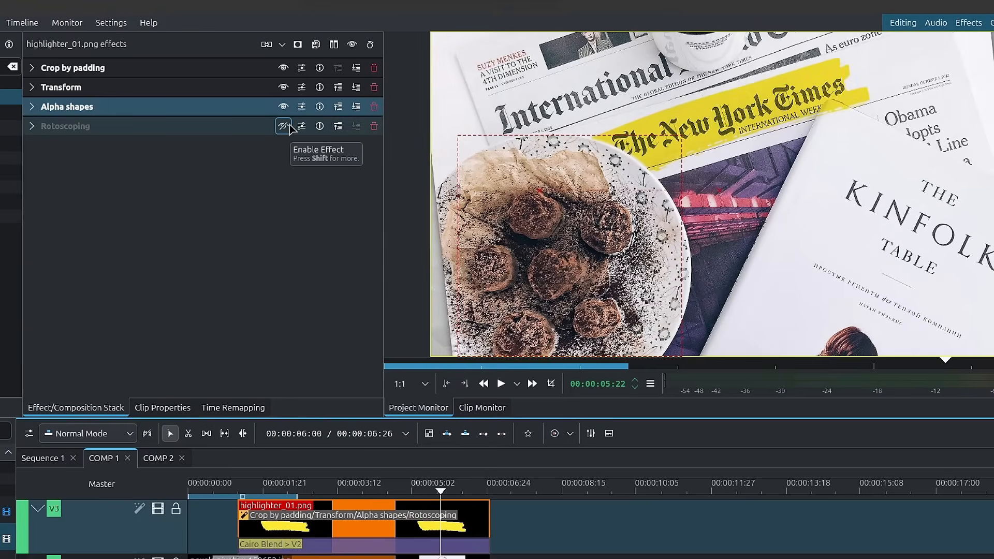
# Step: Enable Rotoscoping so the yellow stroke covers The New York Times masthead, then select the newspaper photo clip
pyautogui.click(282, 125)
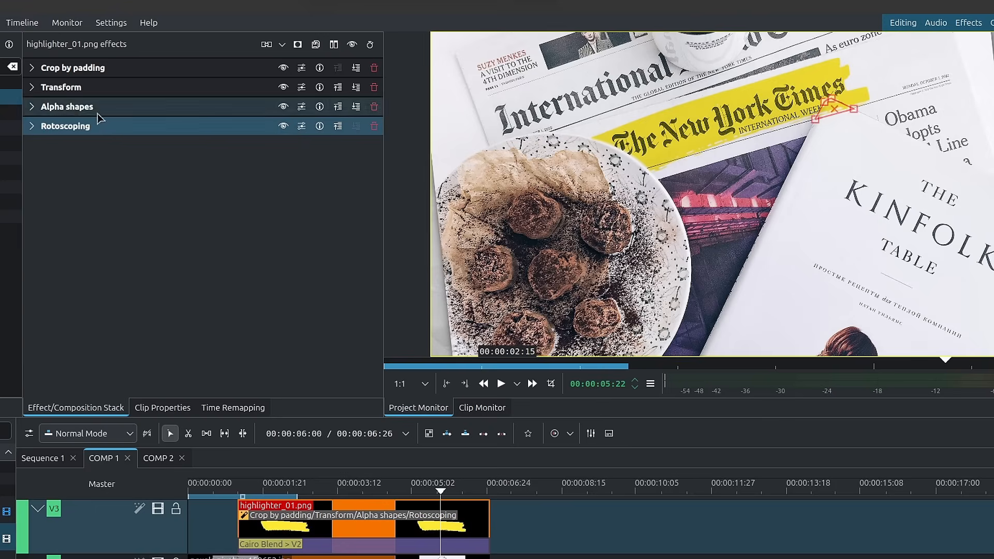
pyautogui.click(30, 125)
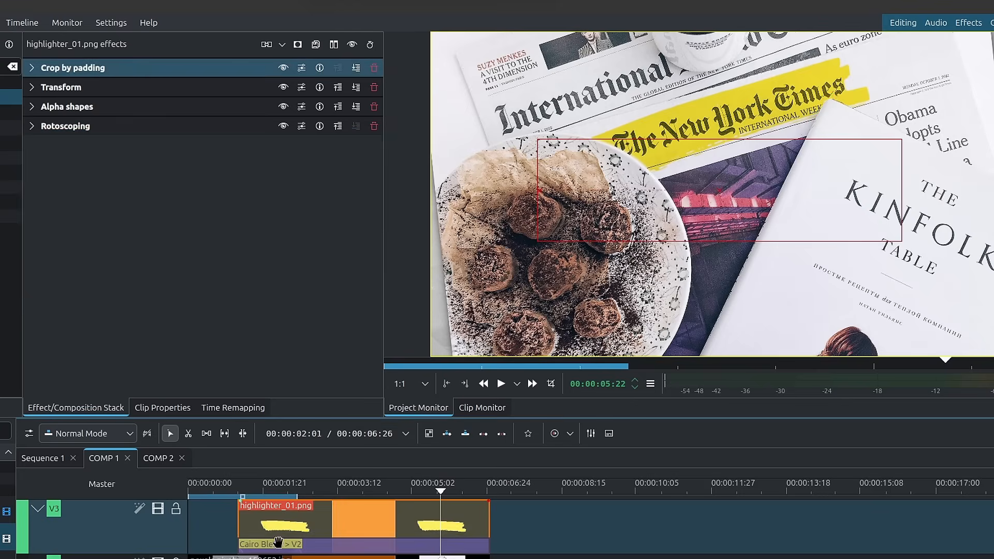
pyautogui.click(270, 544)
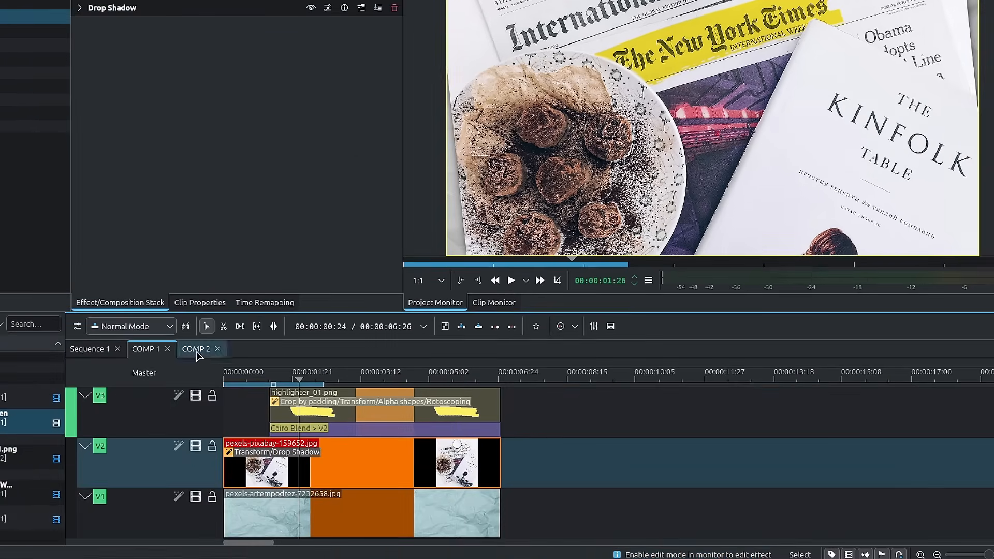
# Step: In COMP 2 disable Alpha shapes, set Rotoscoping's Alpha Operation to Minimum and enable monitor mask editing
pyautogui.click(196, 349)
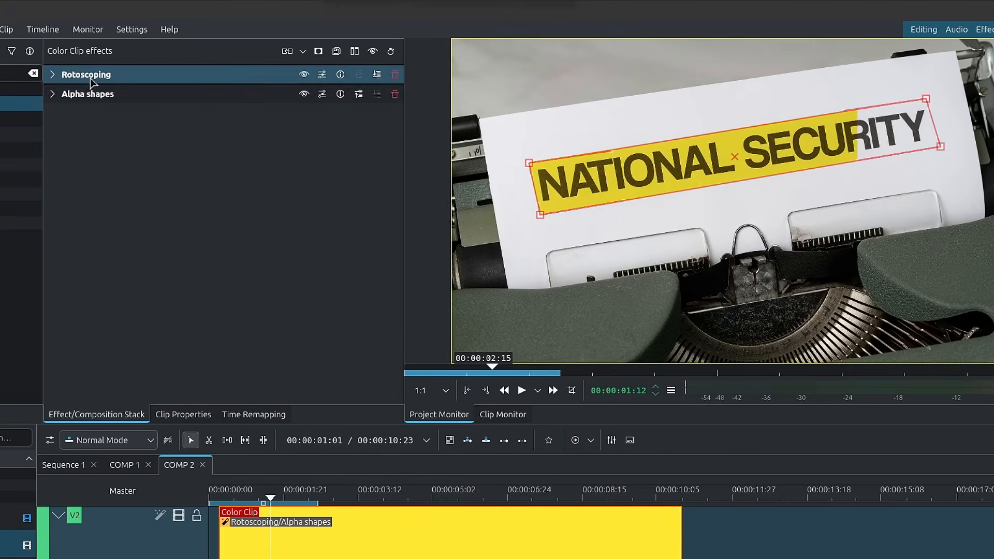
pyautogui.click(304, 94)
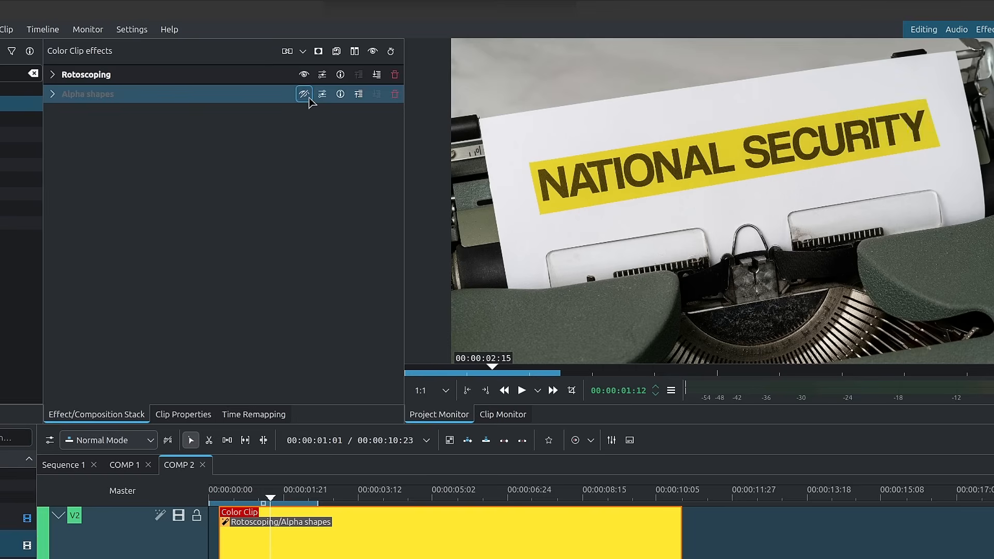
pyautogui.click(52, 75)
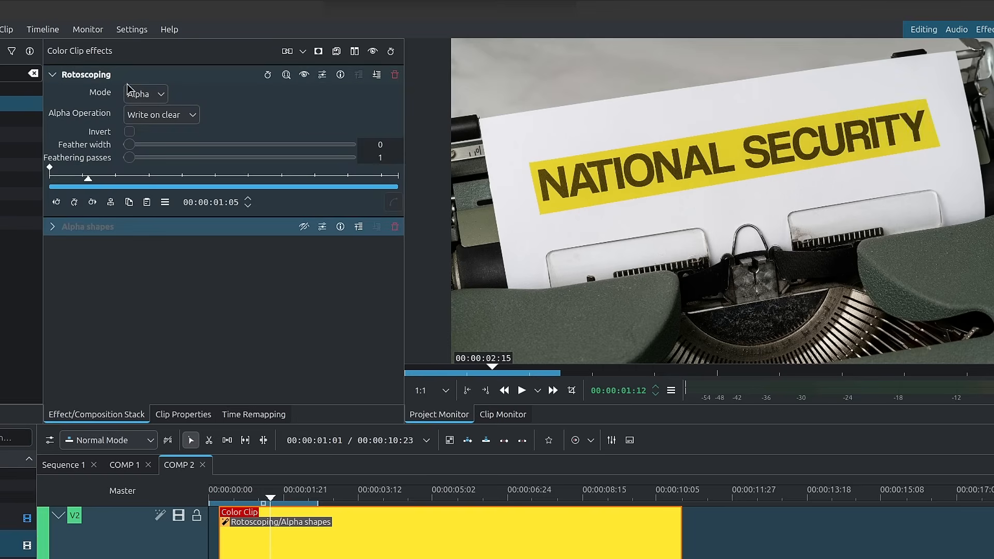
pyautogui.click(162, 115)
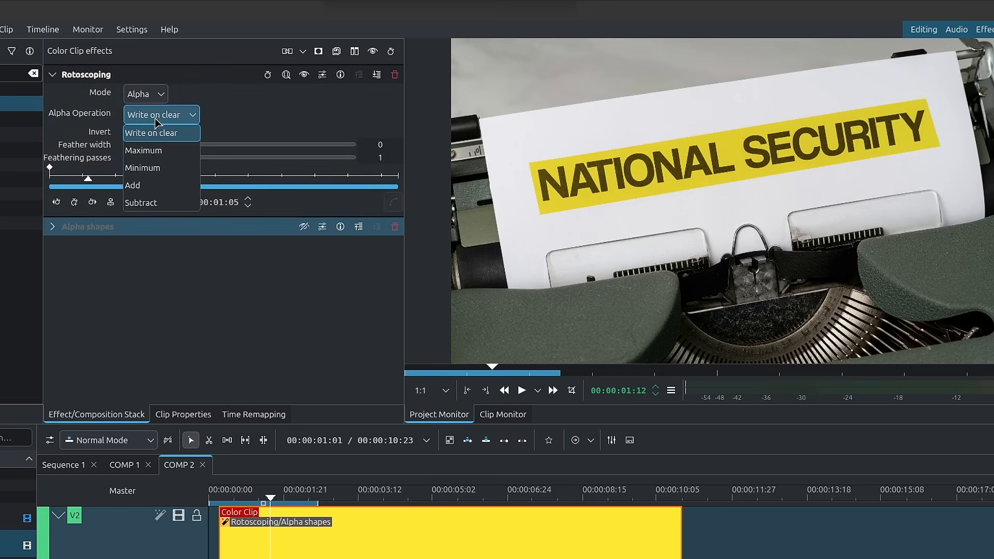
pyautogui.click(142, 168)
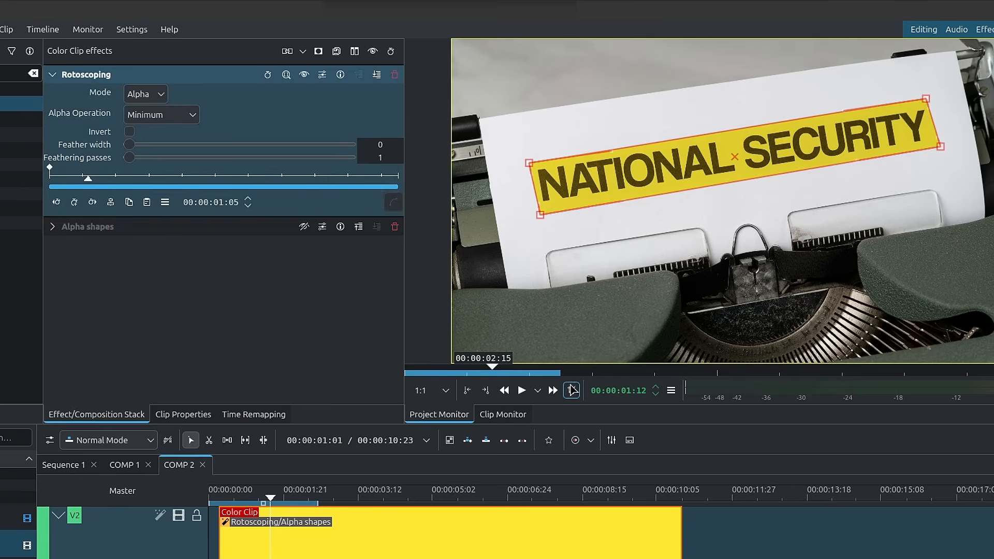
pyautogui.click(570, 390)
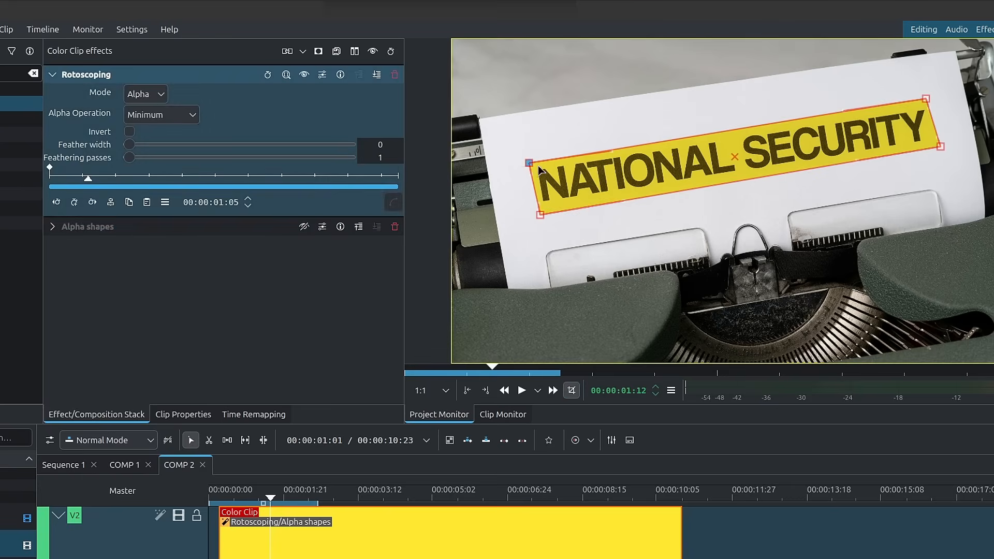
pyautogui.moveTo(627, 170)
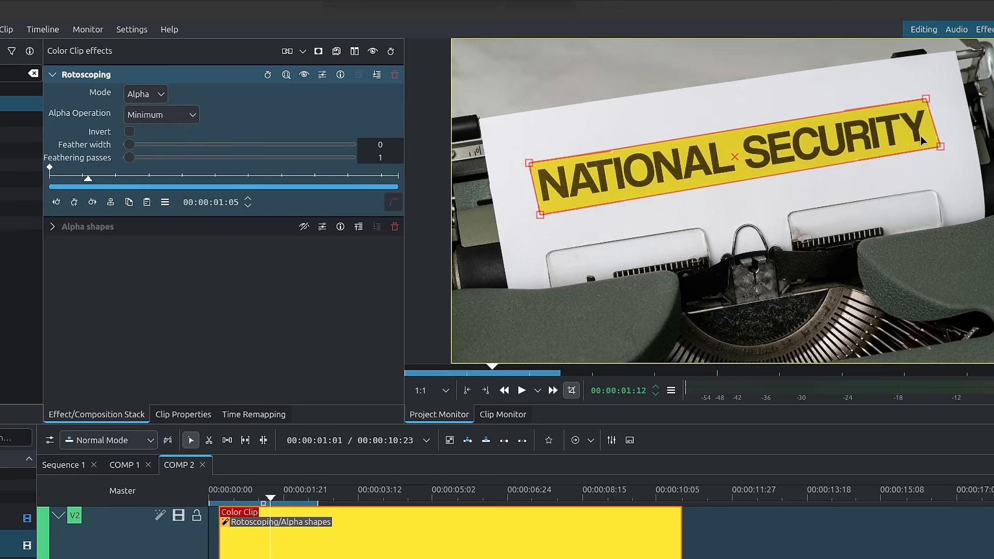
pyautogui.moveTo(930, 123)
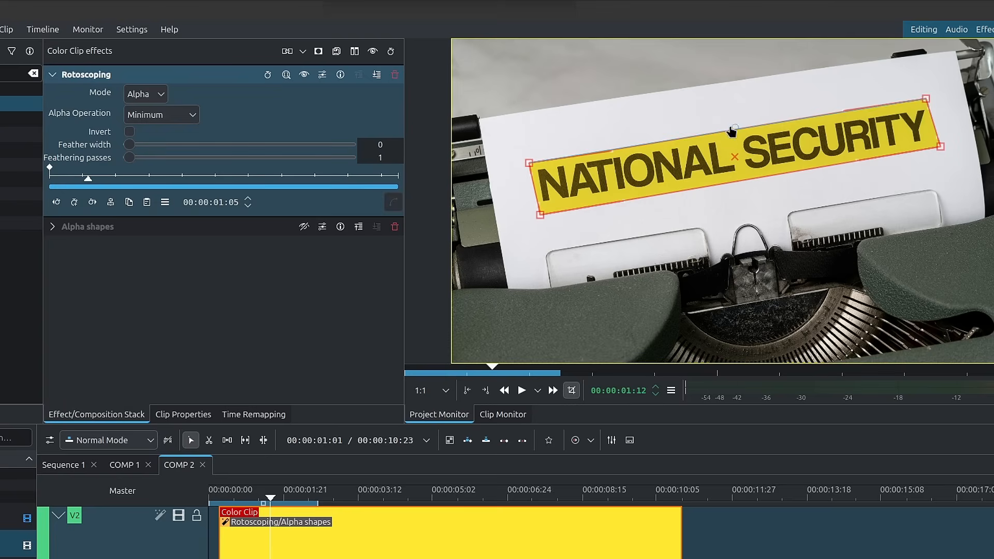
# Step: Collapse Rotoscoping and inspect then collapse the Alpha shapes settings
pyautogui.click(53, 75)
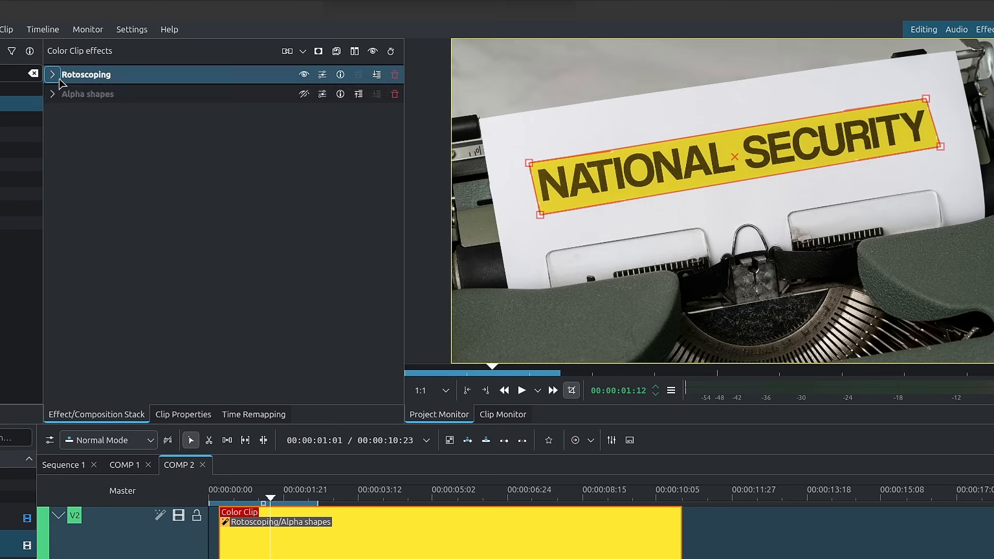
pyautogui.click(53, 94)
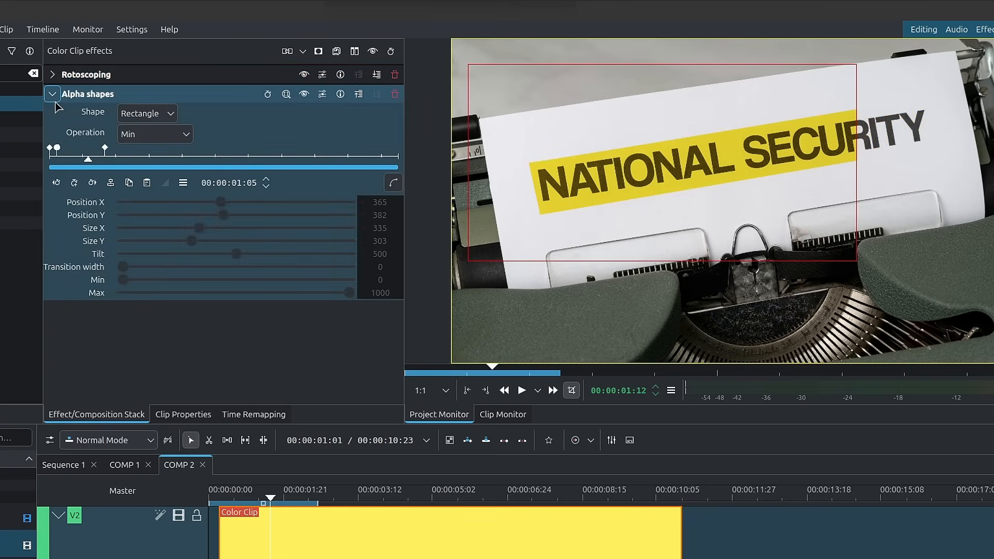
pyautogui.click(52, 94)
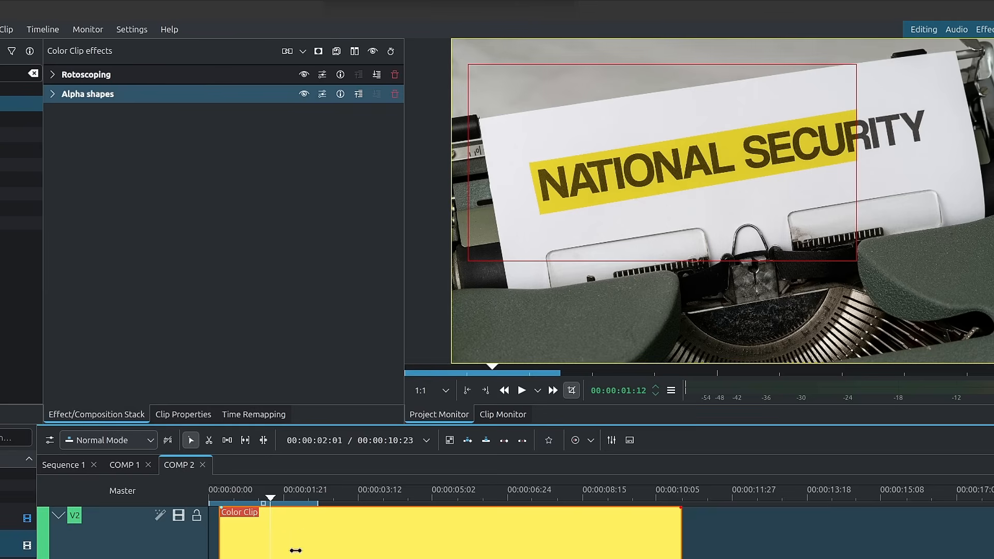
# Step: Toggle the effect visibility icons, ending with both Rotoscoping and Alpha shapes enabled
pyautogui.click(303, 74)
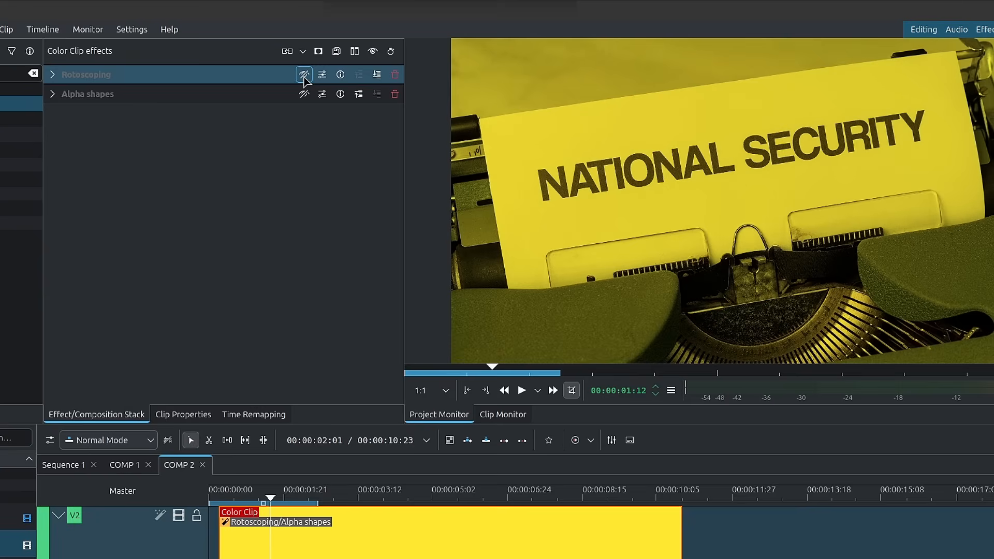
pyautogui.click(305, 75)
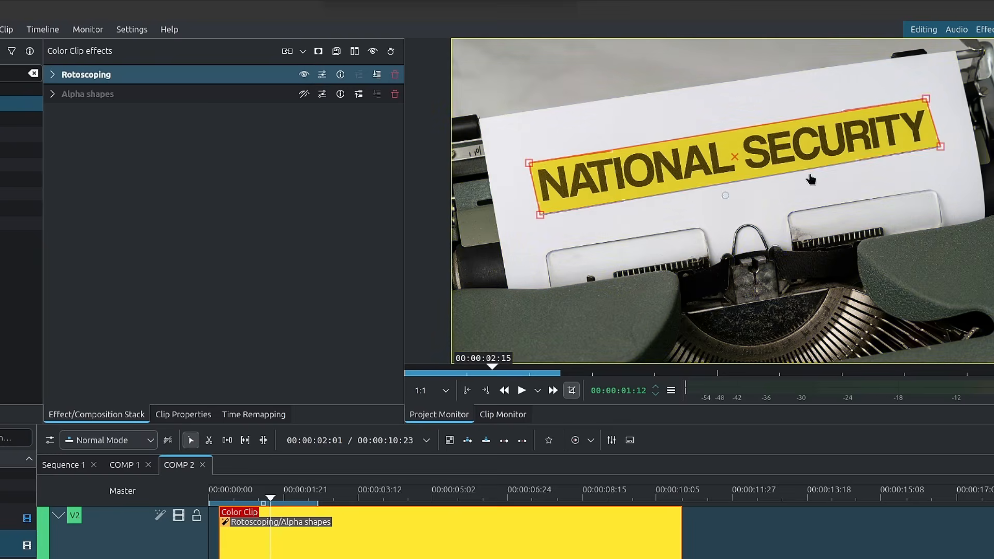
pyautogui.click(305, 74)
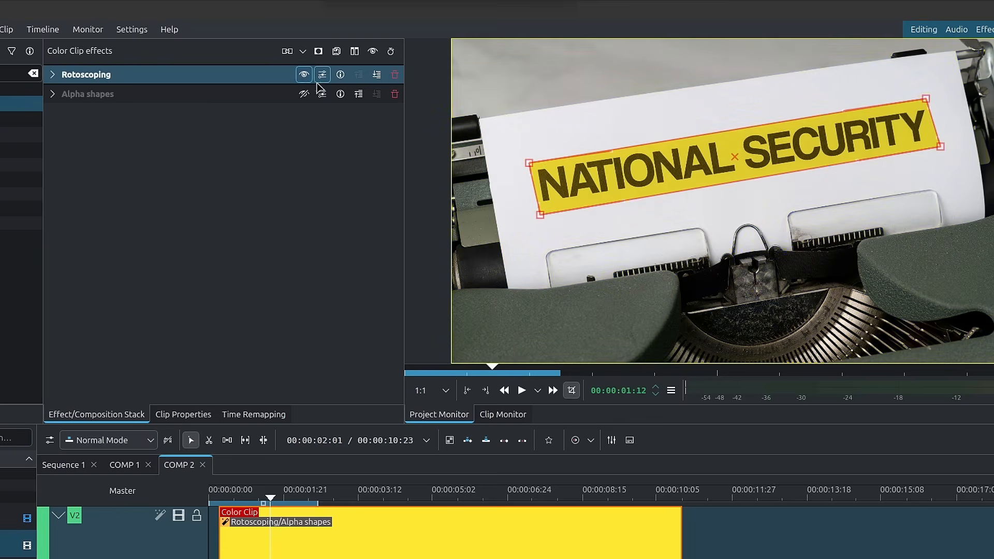
pyautogui.click(87, 94)
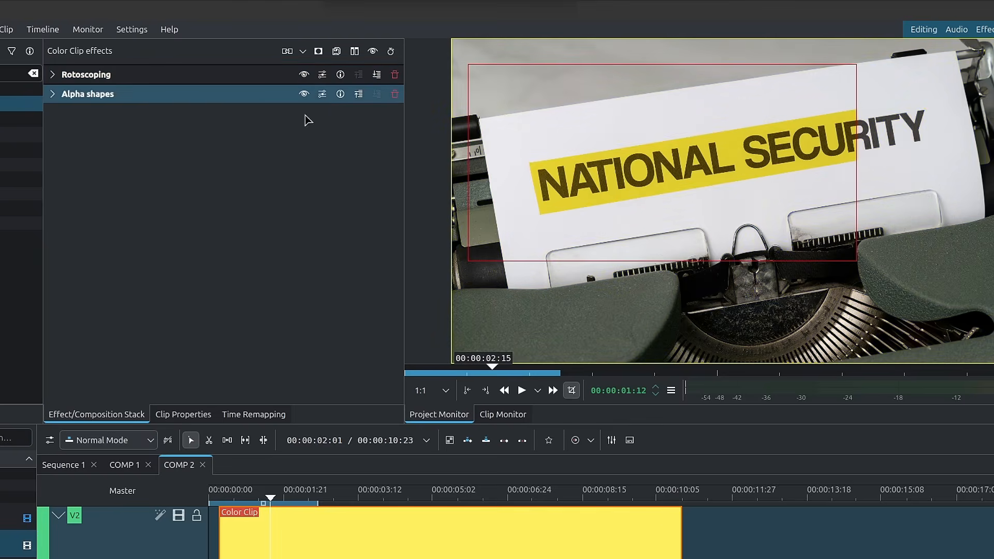